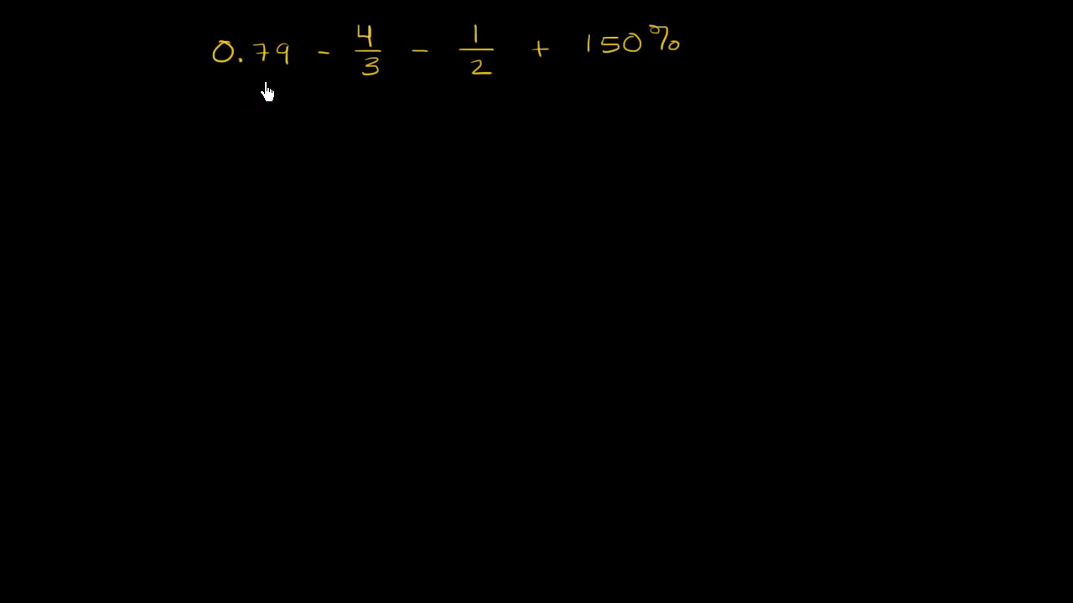
pyautogui.moveTo(367, 91)
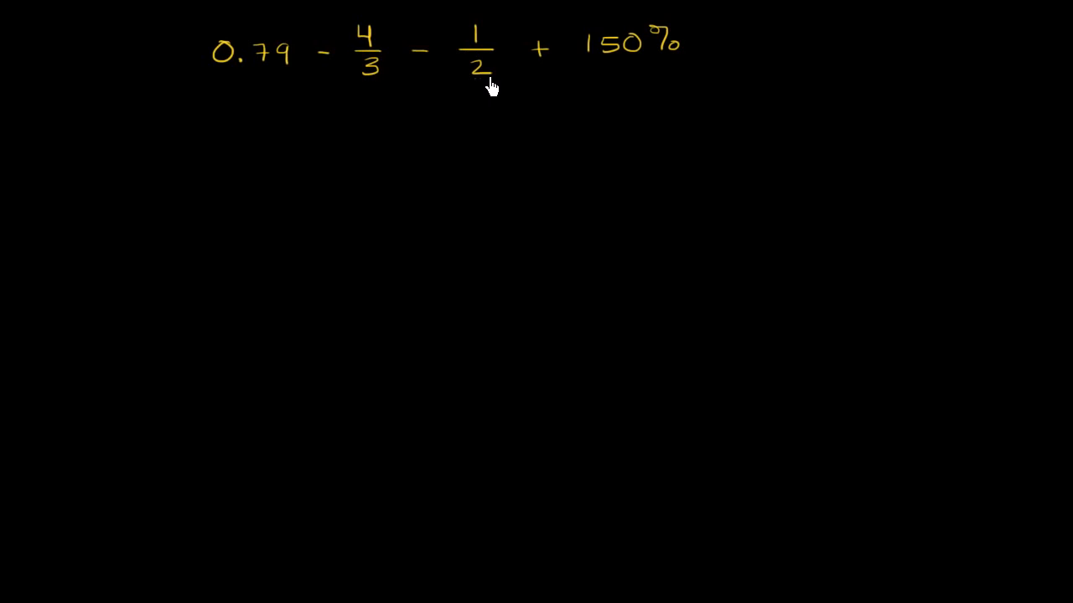
pyautogui.moveTo(624, 76)
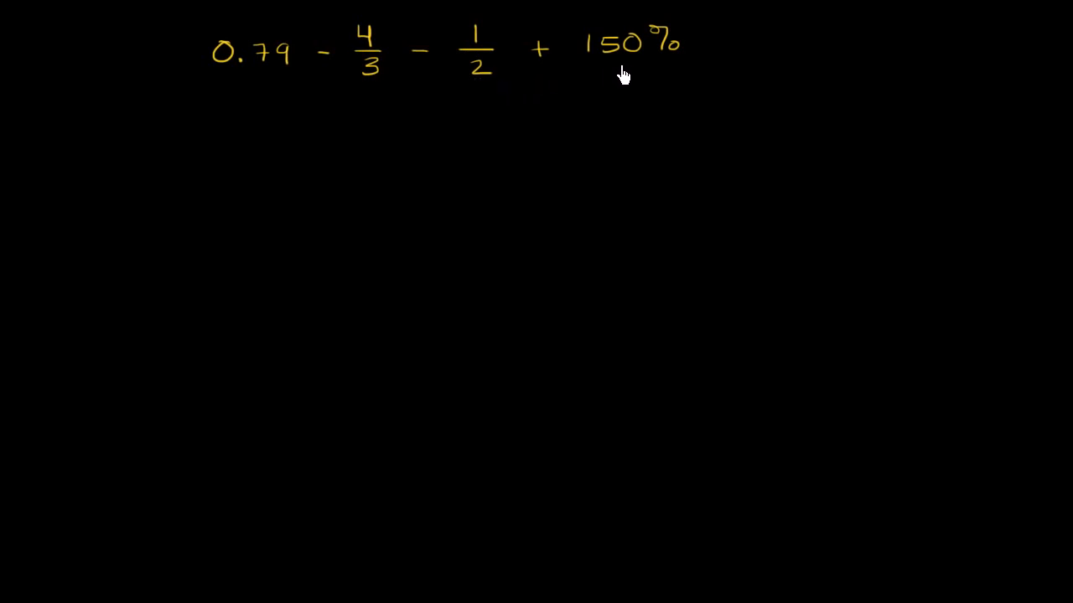
pyautogui.moveTo(484, 67)
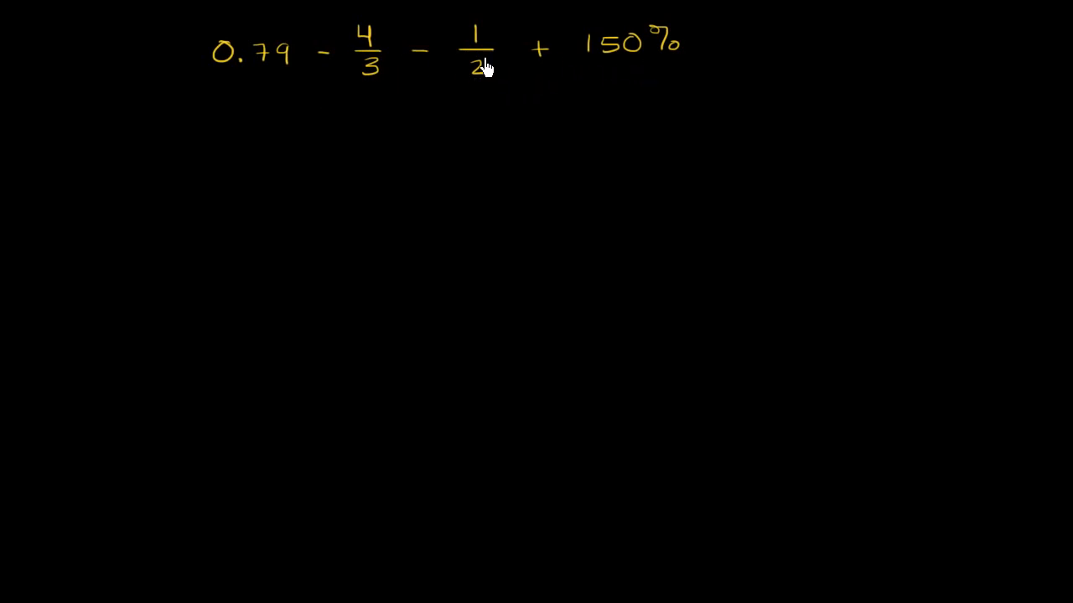
pyautogui.moveTo(263, 93)
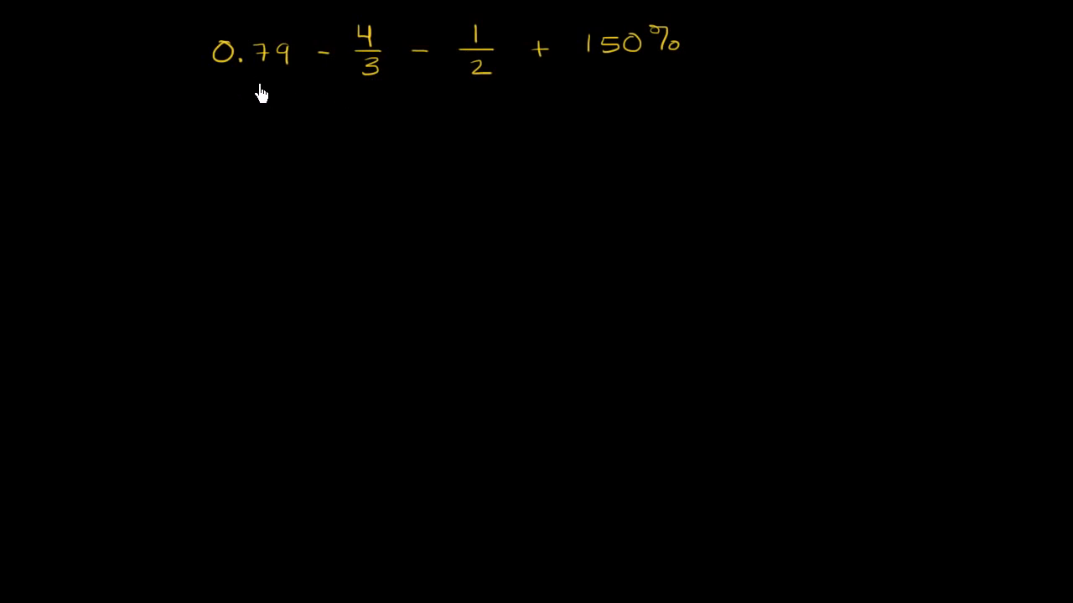
pyautogui.moveTo(583, 82)
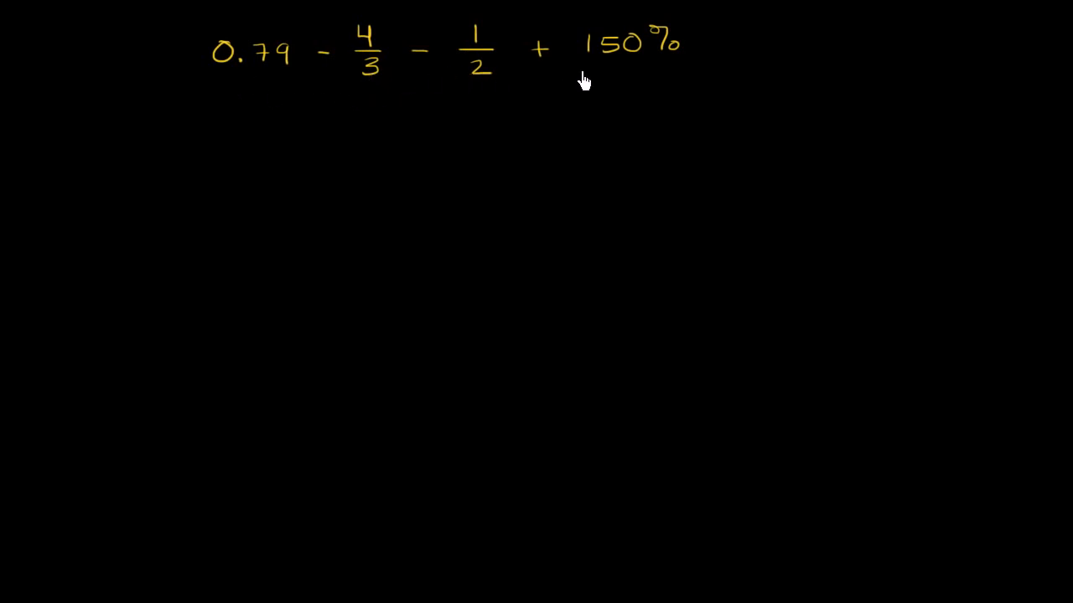
pyautogui.moveTo(666, 74)
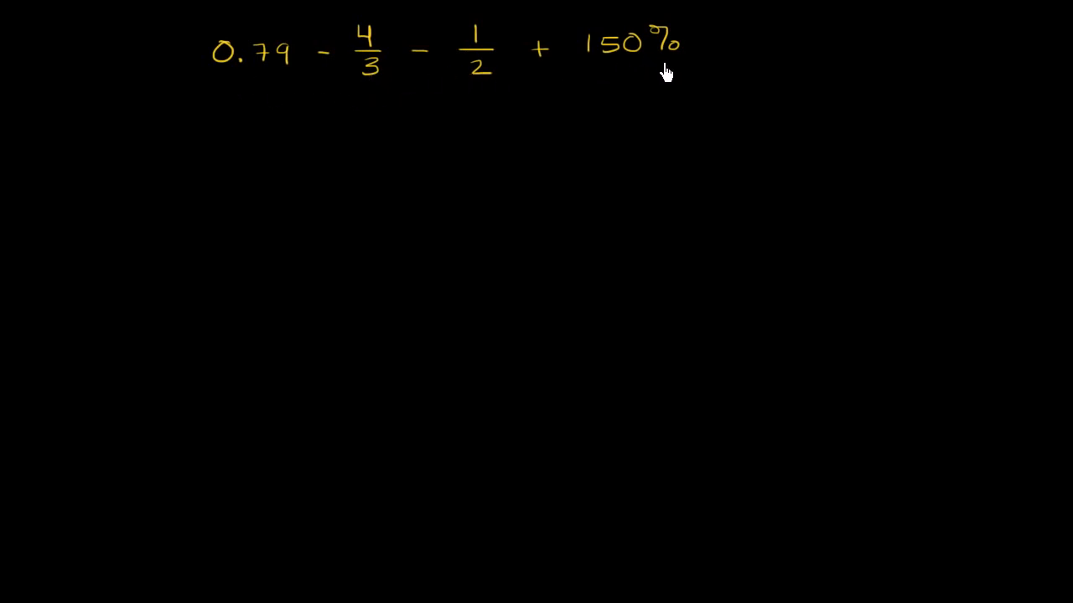
pyautogui.moveTo(551, 162)
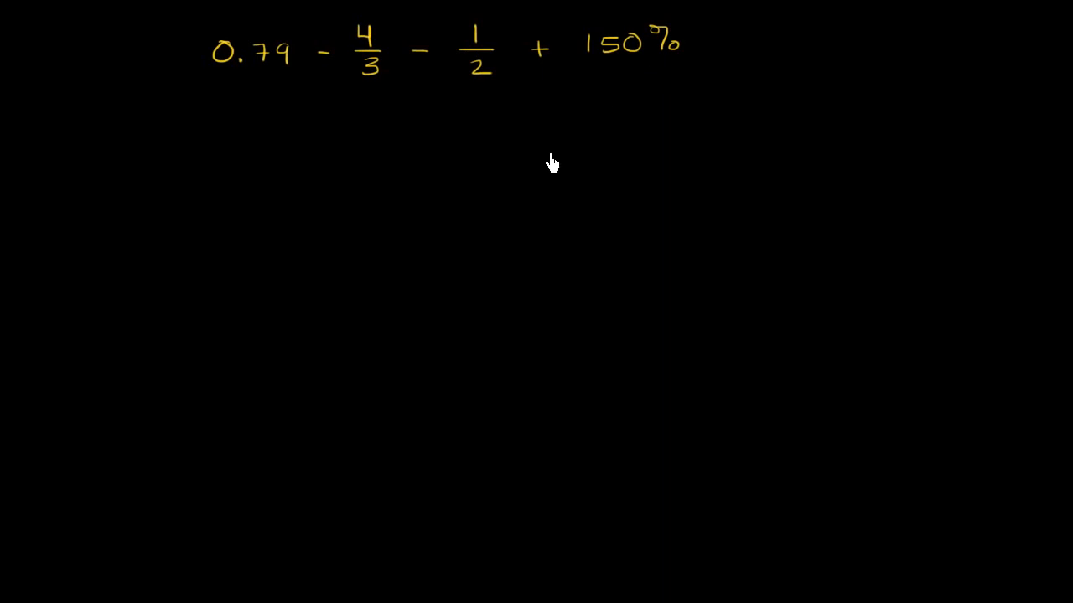
pyautogui.moveTo(458, 152)
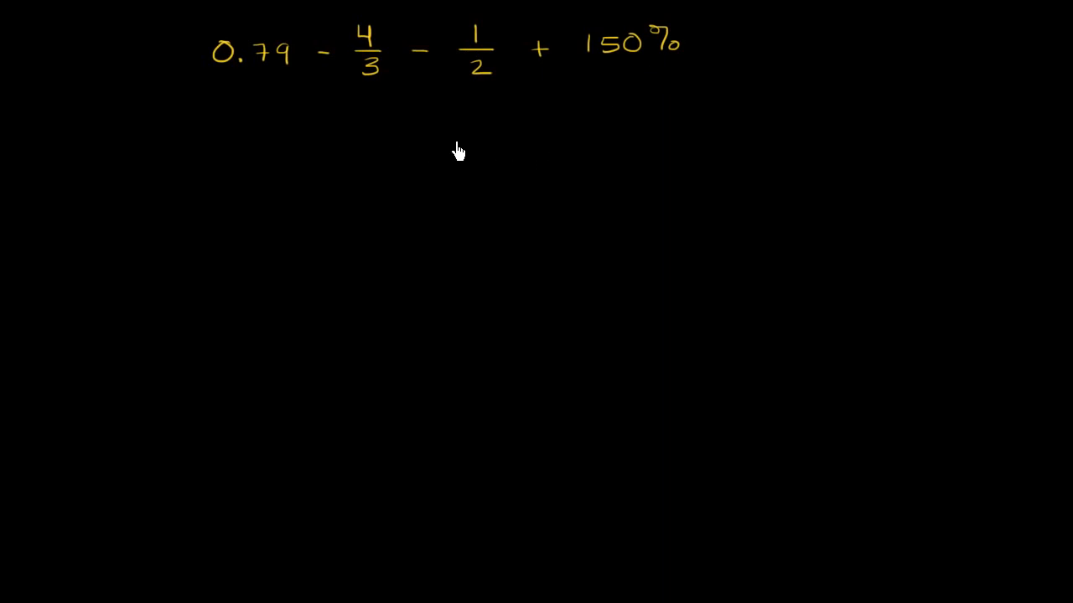
pyautogui.moveTo(408, 148)
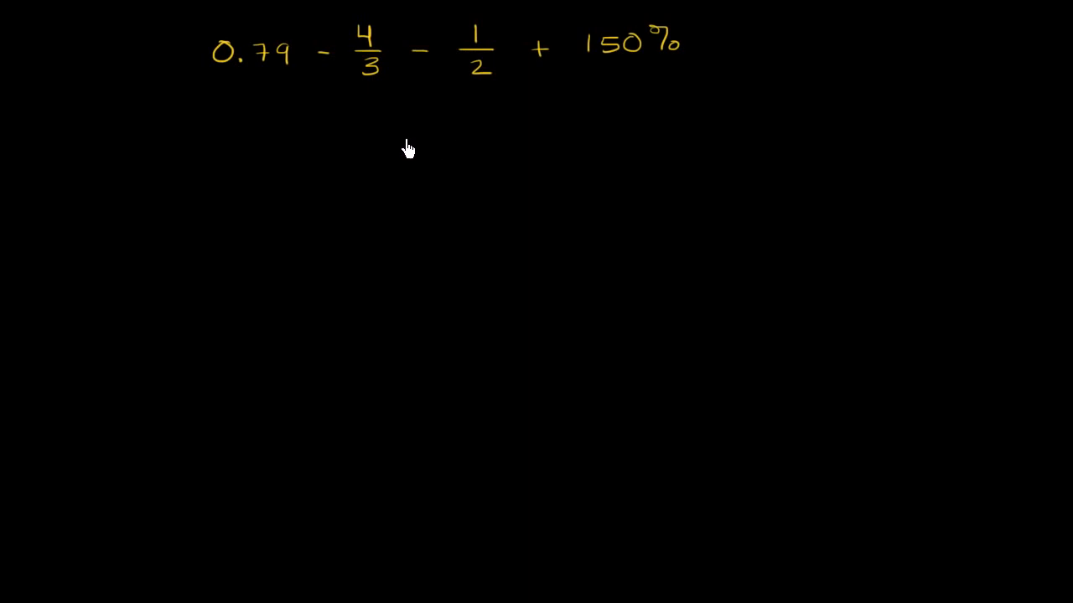
pyautogui.moveTo(522, 119)
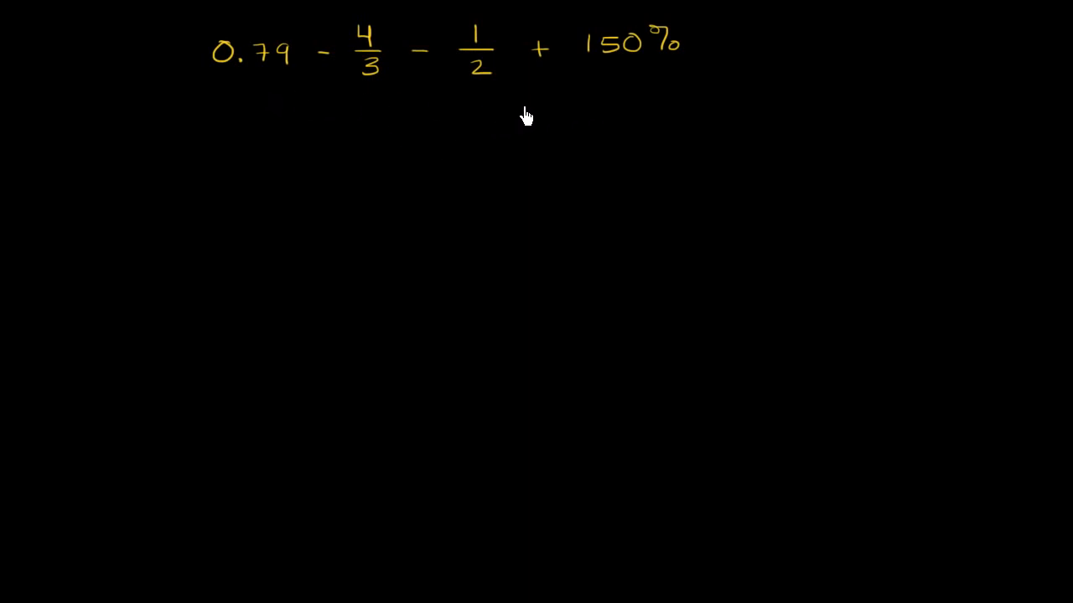
pyautogui.moveTo(368, 71)
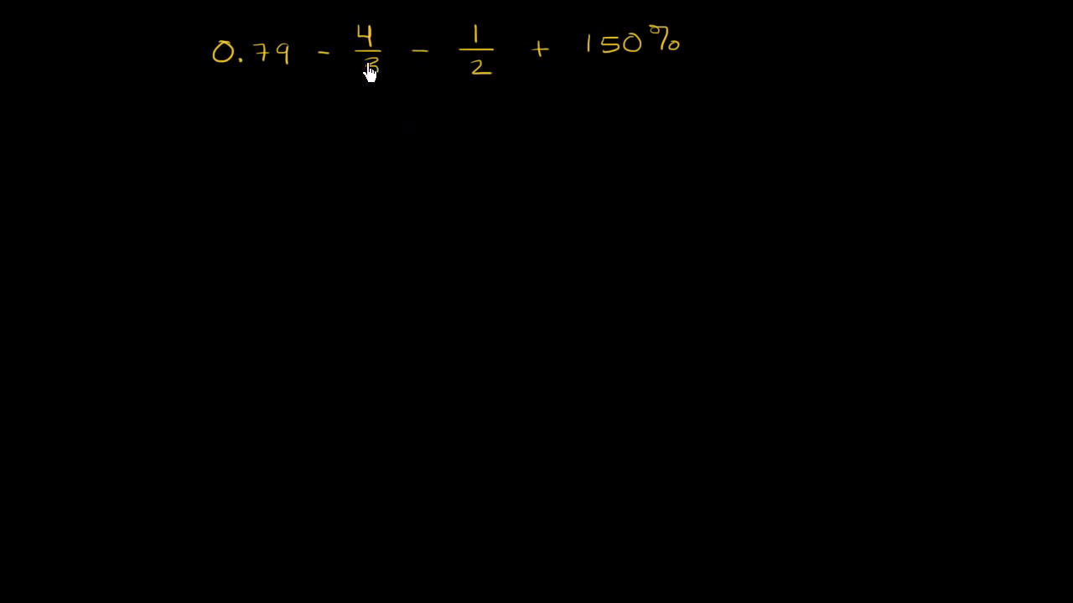
pyautogui.moveTo(369, 46)
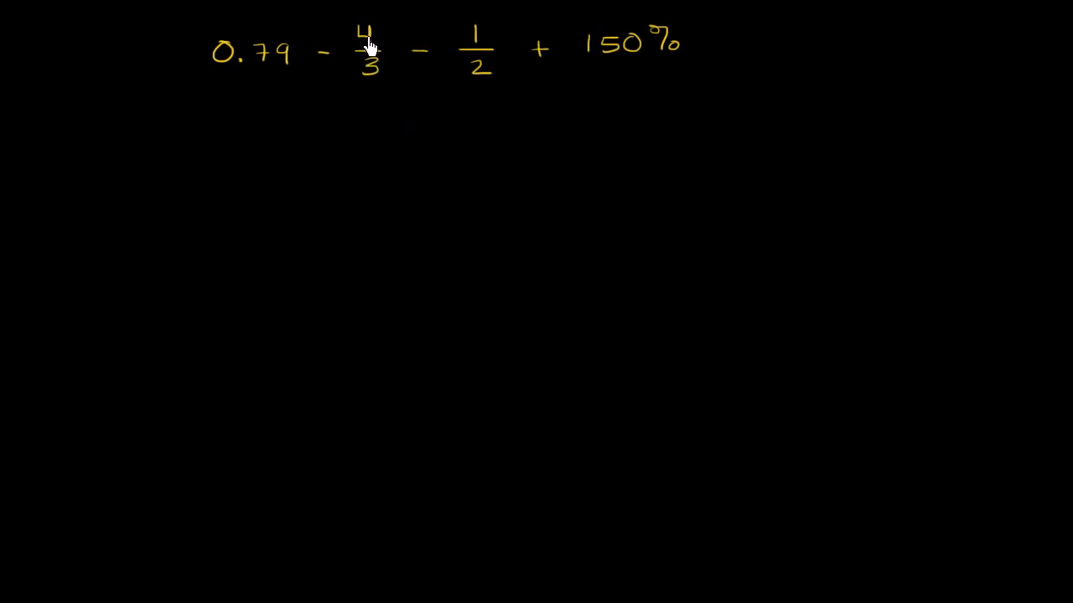
pyautogui.moveTo(371, 48)
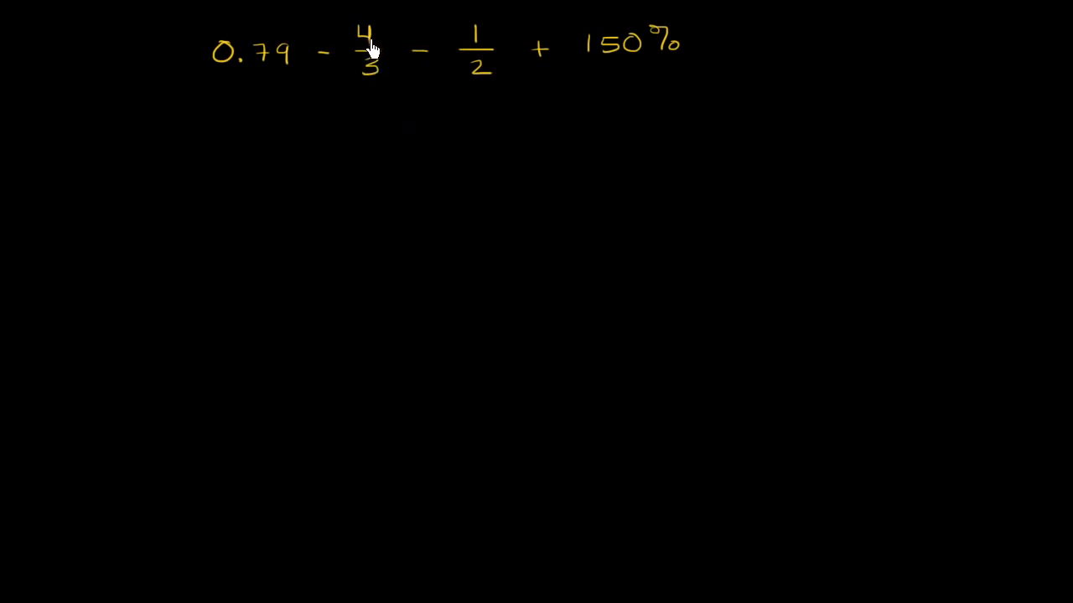
pyautogui.moveTo(366, 88)
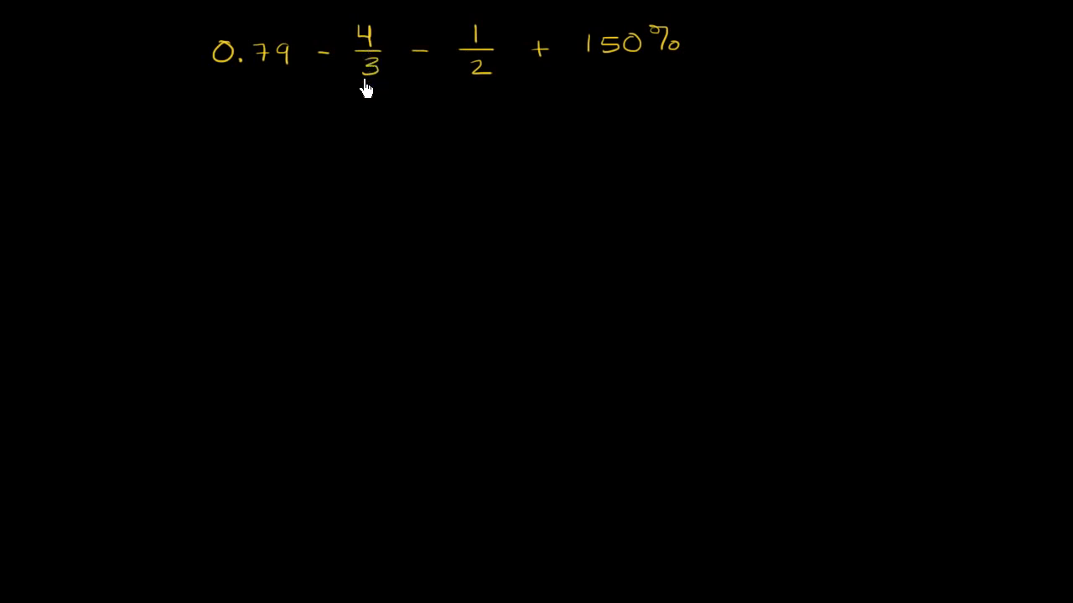
pyautogui.moveTo(307, 80)
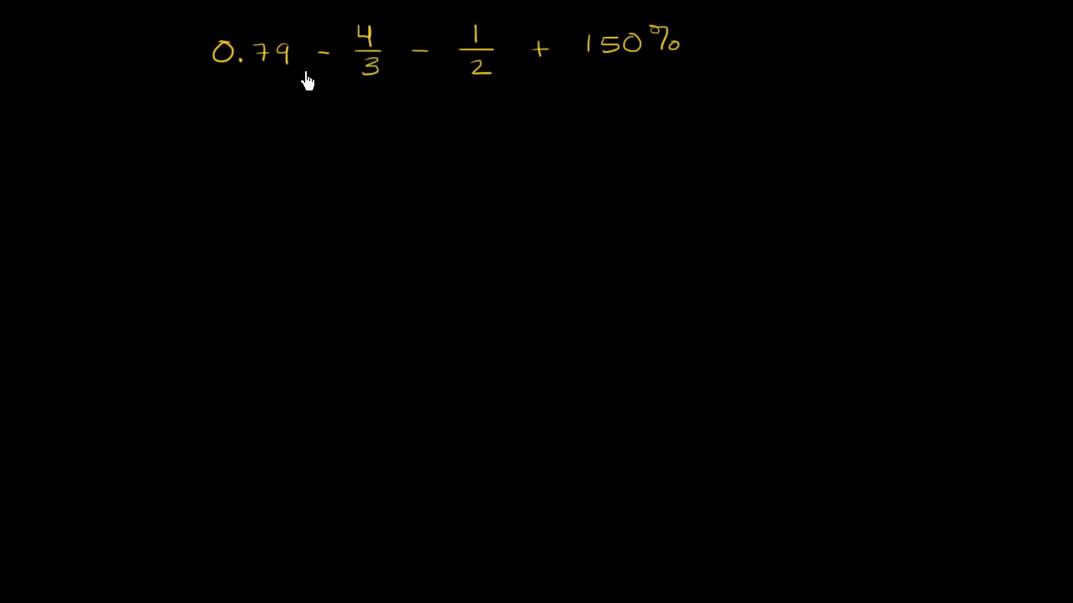
pyautogui.moveTo(652, 68)
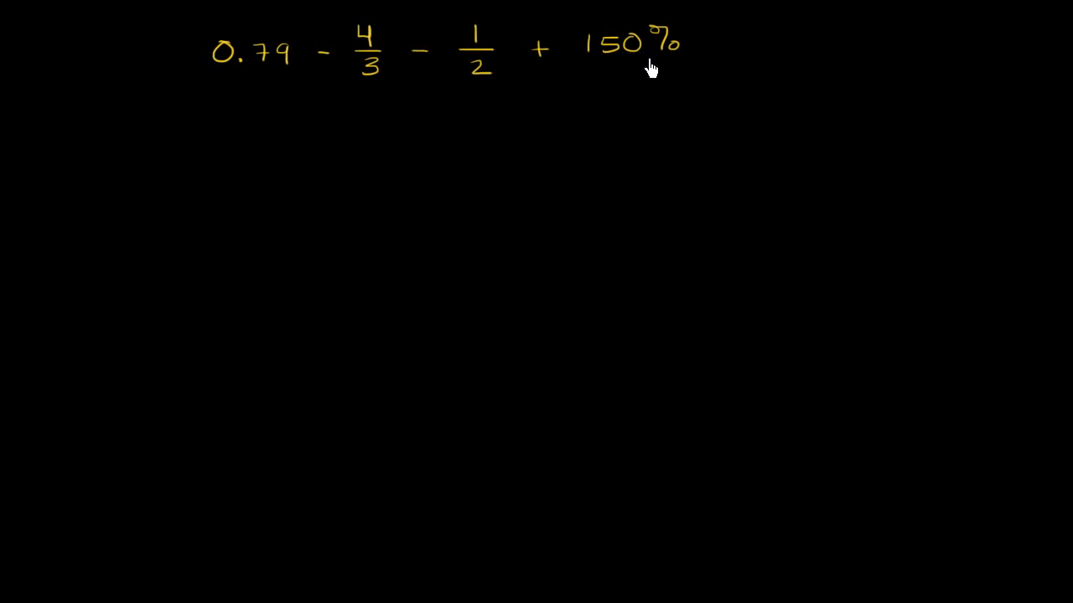
pyautogui.moveTo(229, 64)
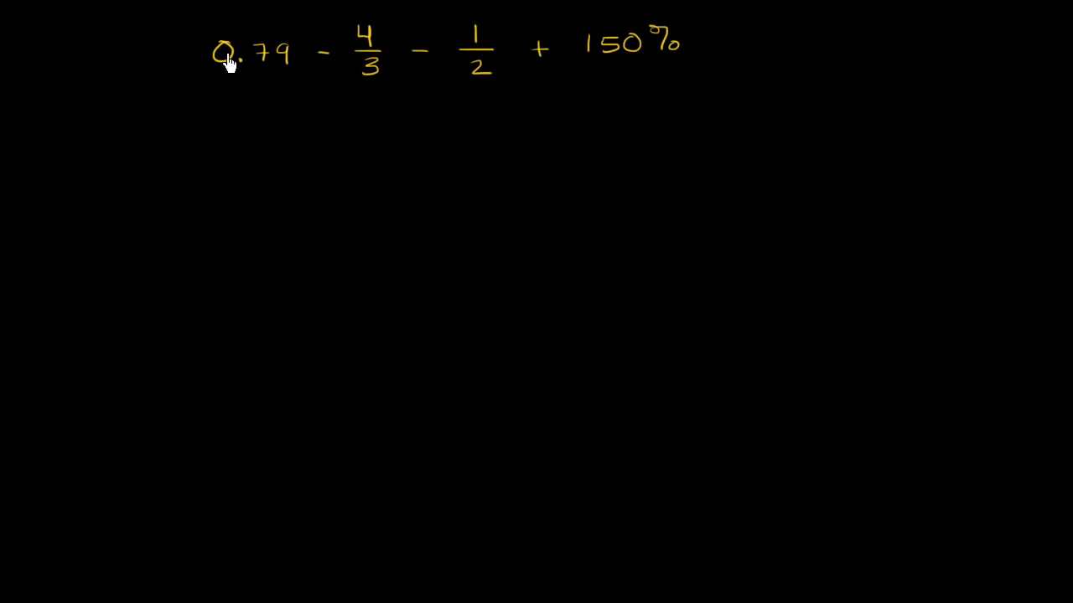
# Step: Underline the 0.79 term in red
pyautogui.moveTo(208, 71); pyautogui.dragTo(297, 68)
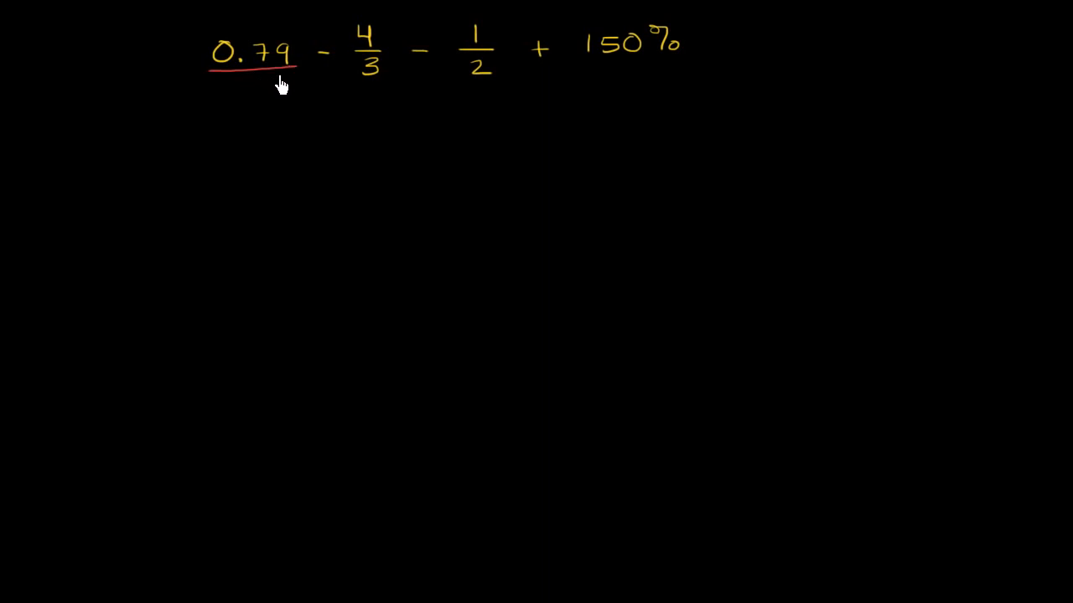
pyautogui.moveTo(232, 169)
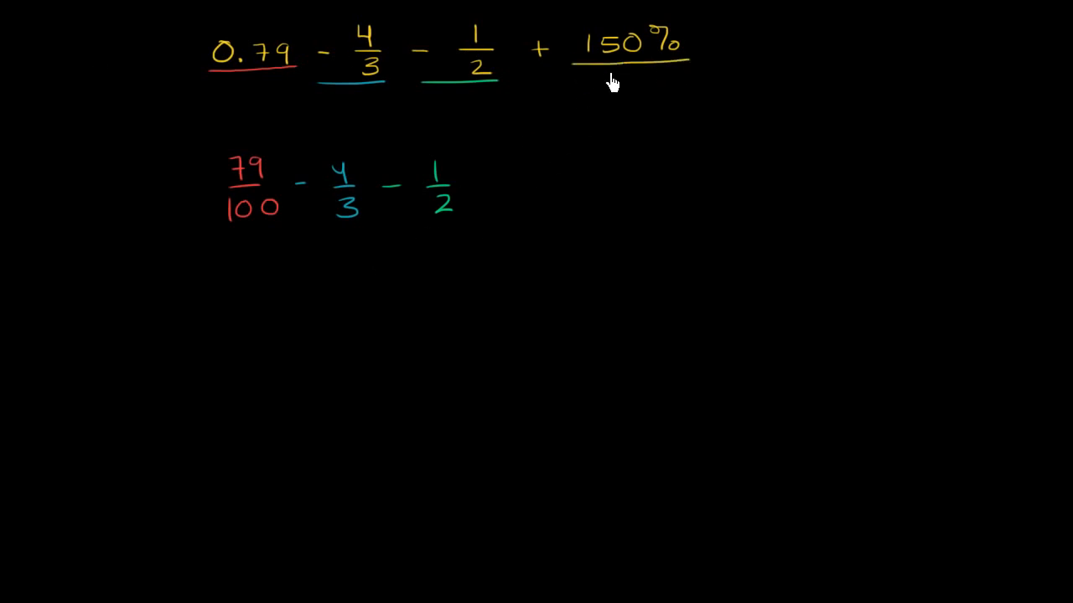
pyautogui.moveTo(616, 109)
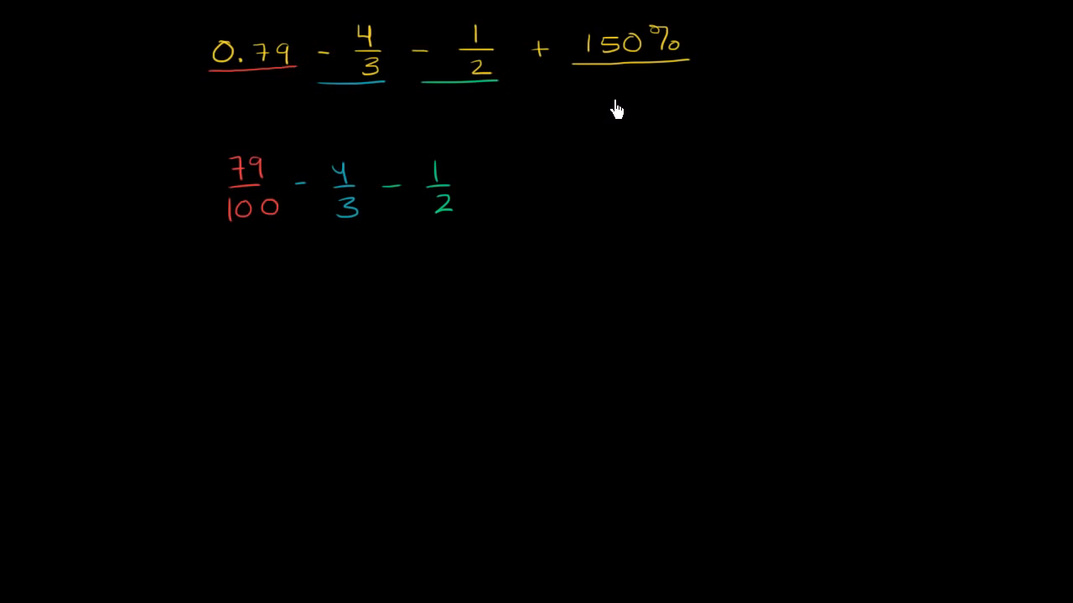
pyautogui.moveTo(497, 191)
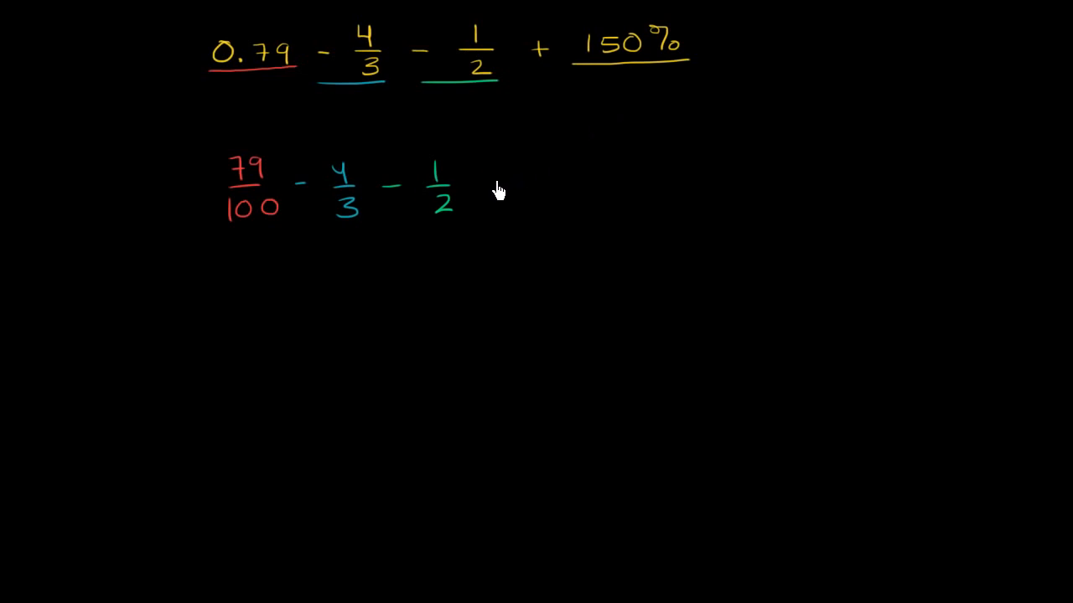
pyautogui.moveTo(537, 180)
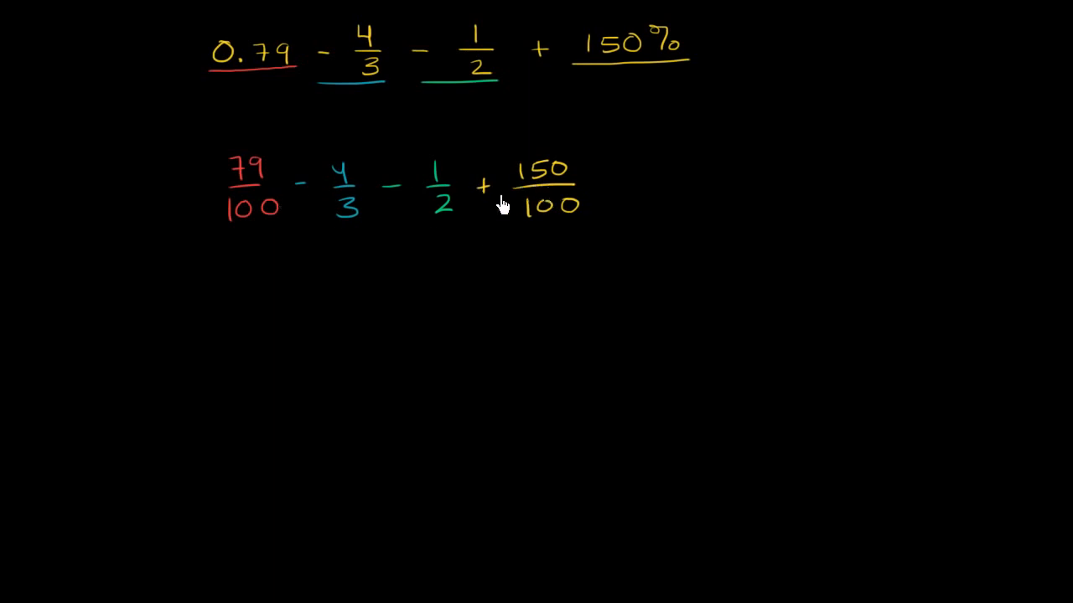
pyautogui.moveTo(453, 271)
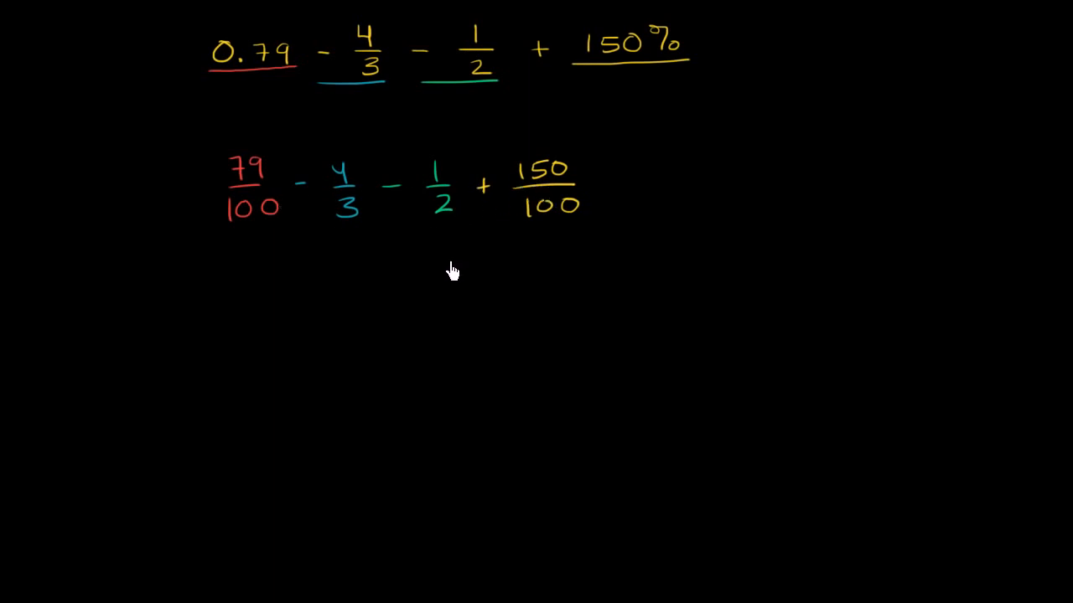
pyautogui.moveTo(381, 287)
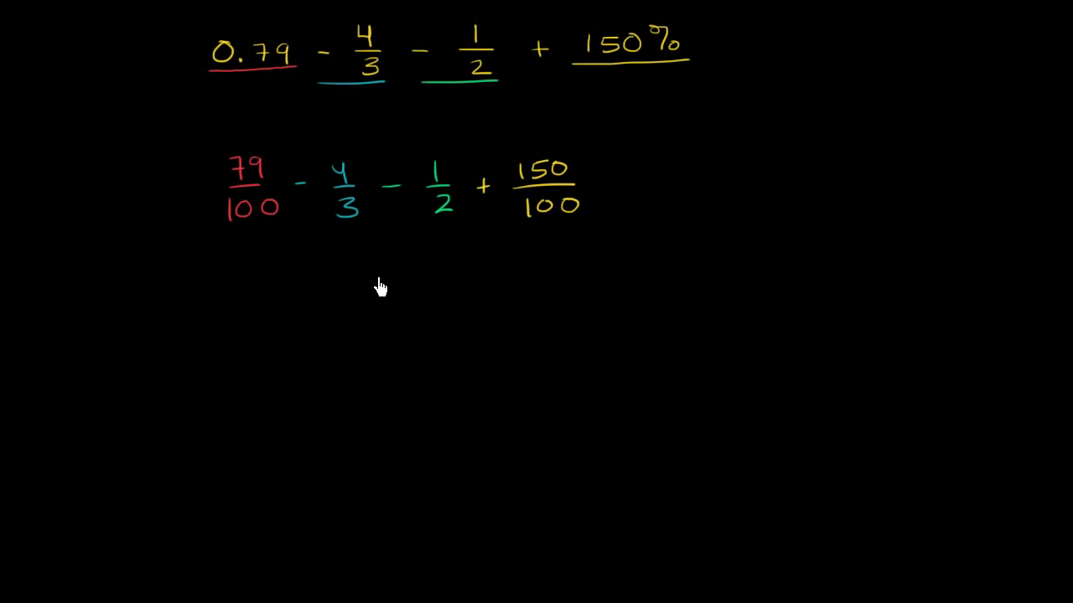
pyautogui.moveTo(400, 290)
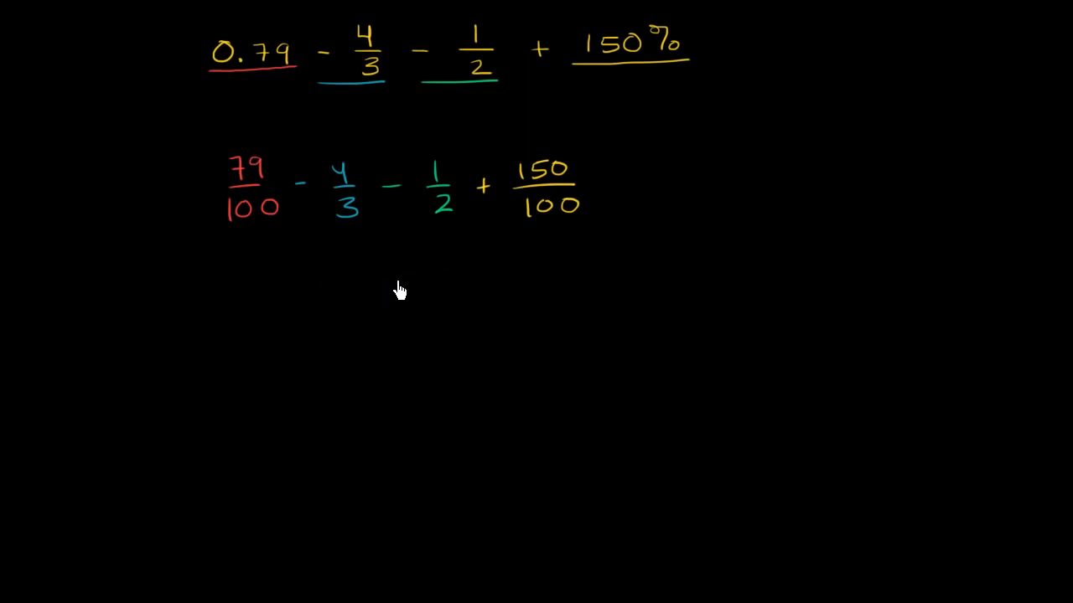
pyautogui.moveTo(434, 352)
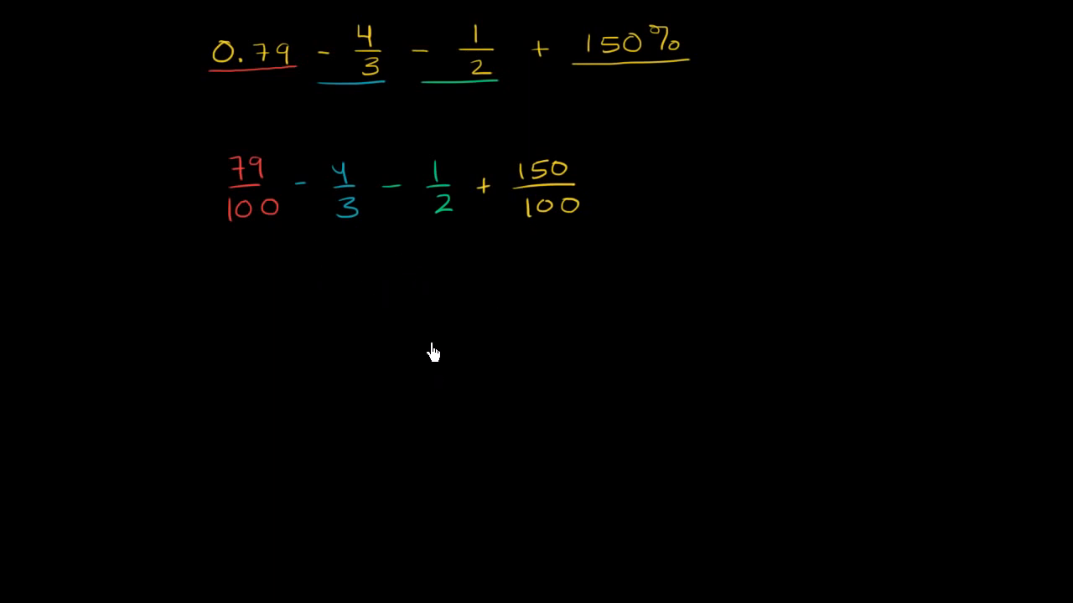
pyautogui.moveTo(379, 226)
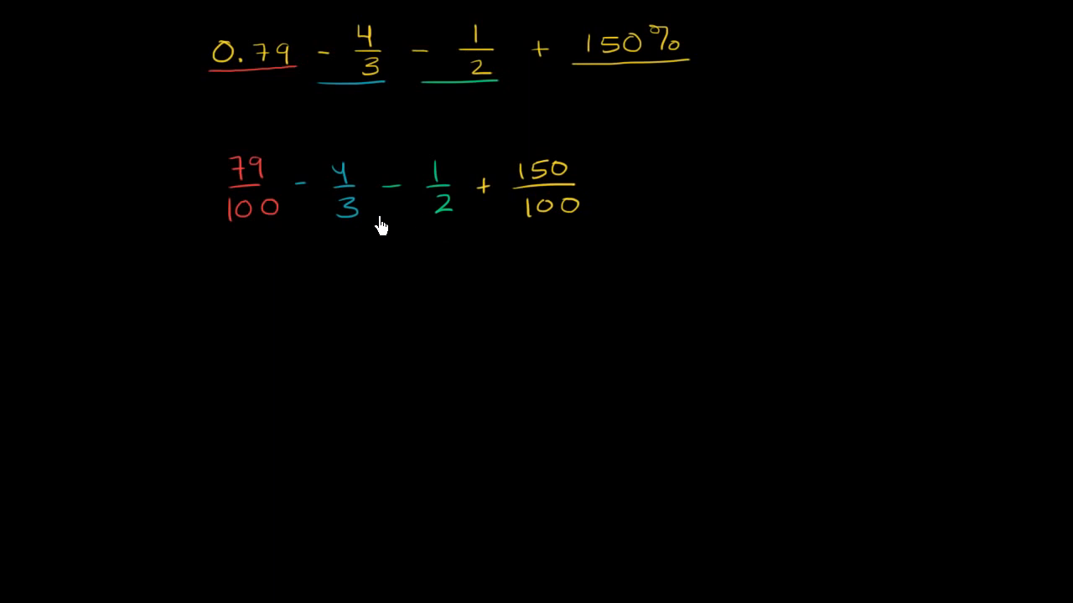
pyautogui.moveTo(300, 227)
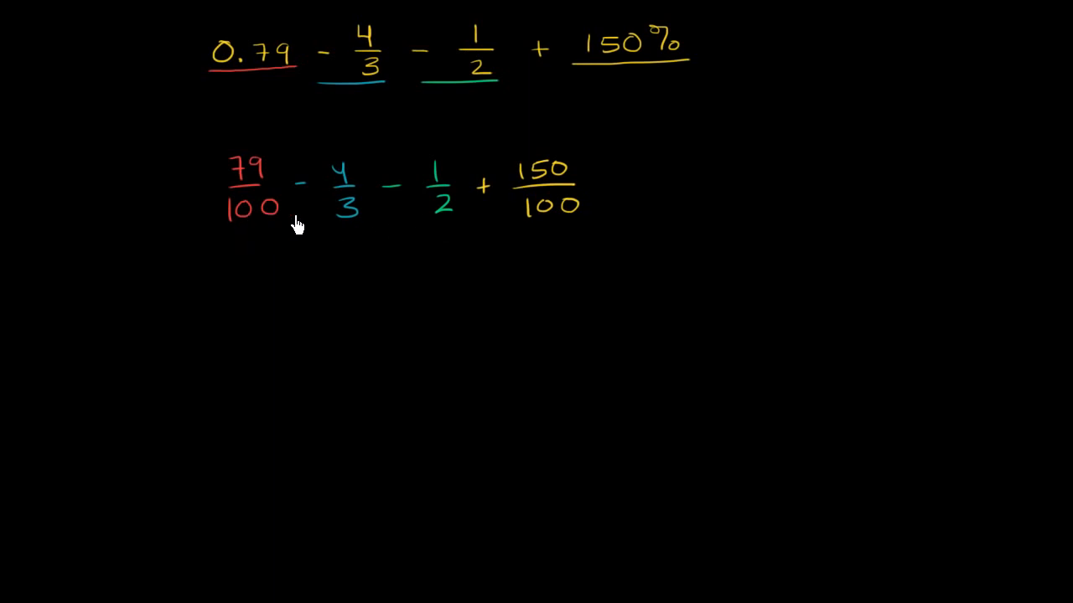
pyautogui.moveTo(436, 226)
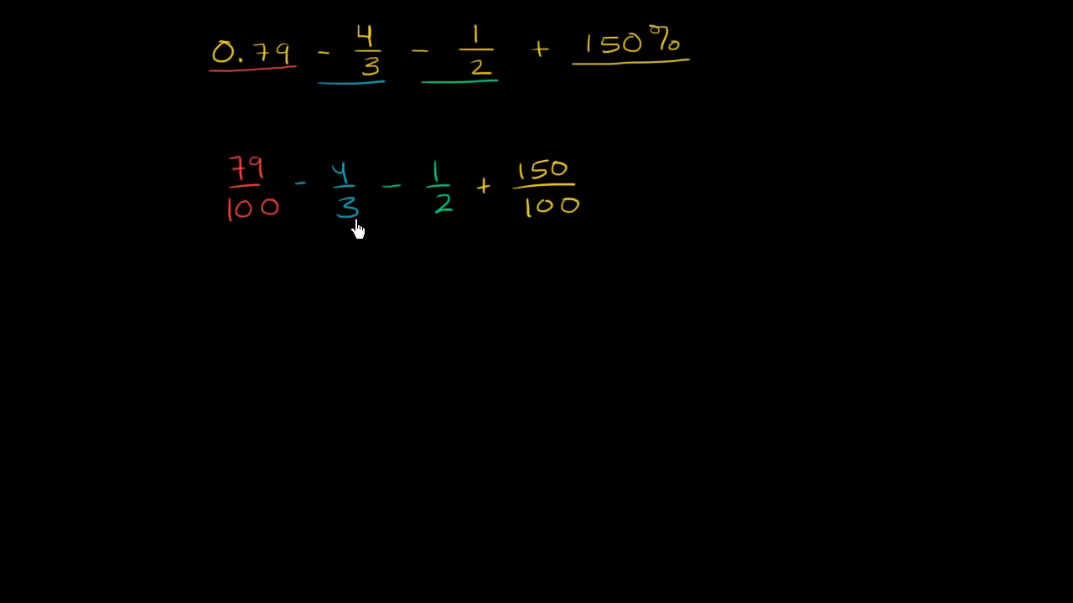
pyautogui.moveTo(347, 233)
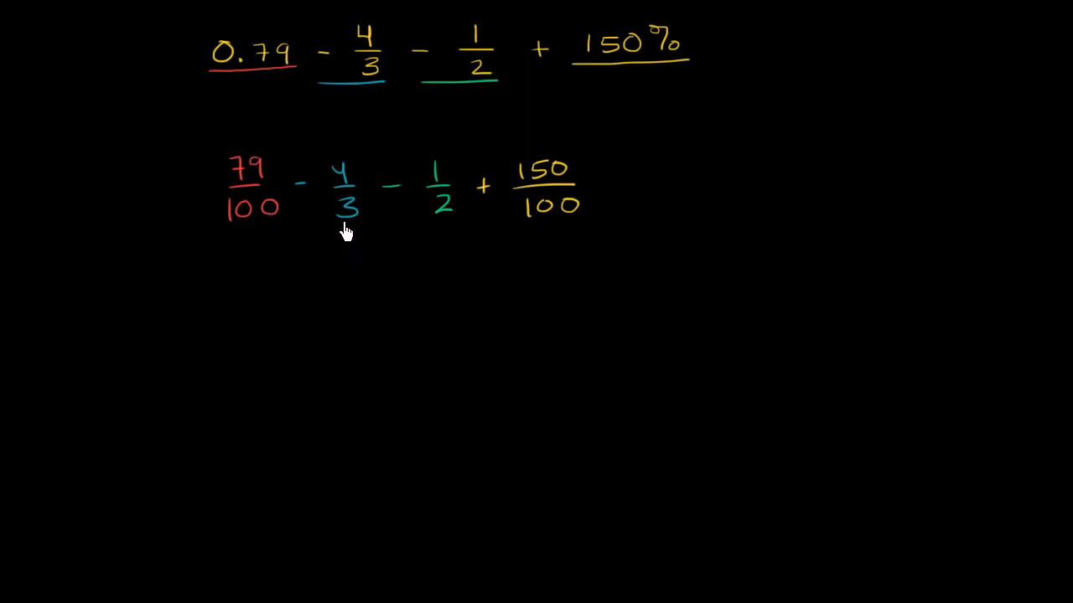
pyautogui.moveTo(268, 219)
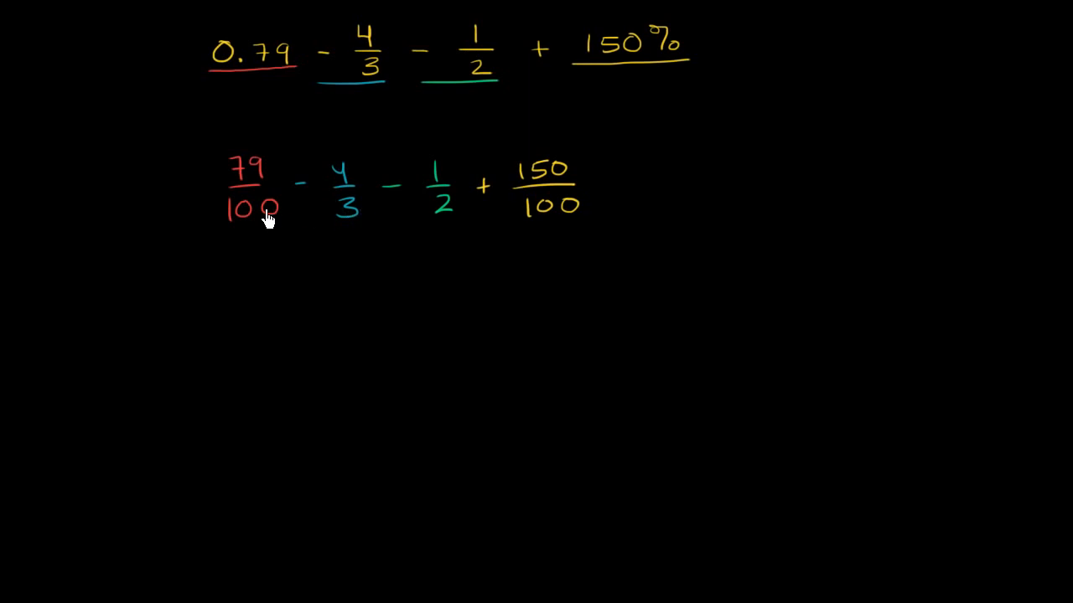
pyautogui.moveTo(339, 232)
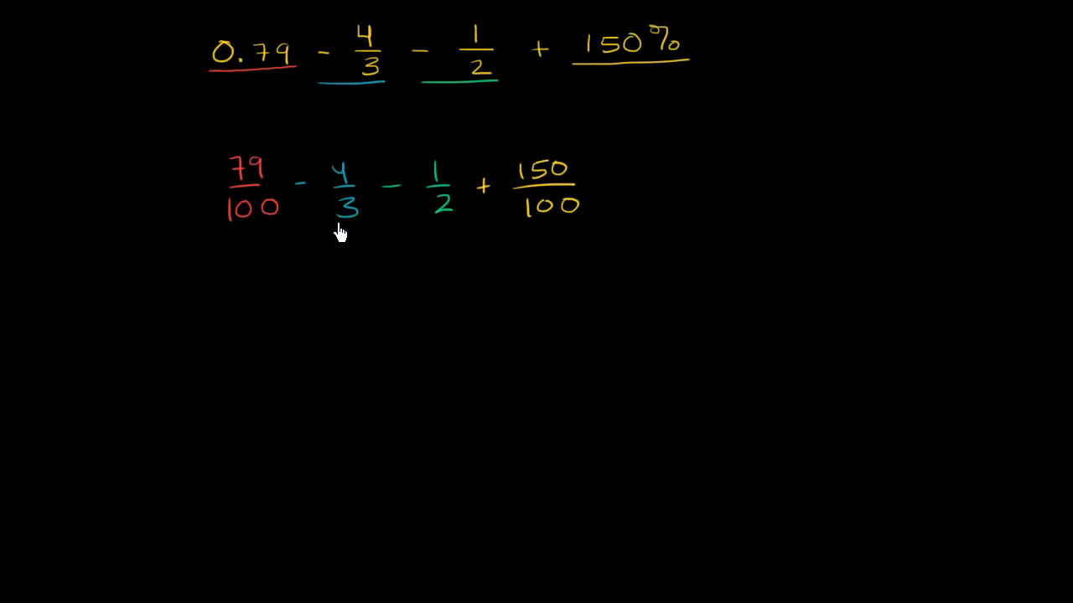
pyautogui.moveTo(339, 233)
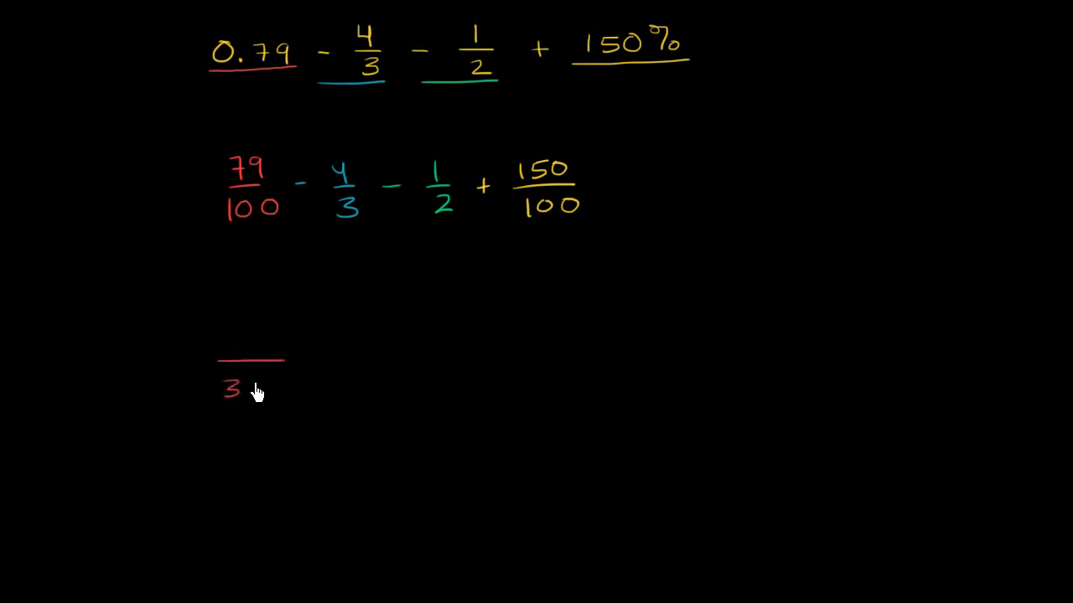
# Step: Write the 300 denominator and draw a red arrow from 79/100 to the new fraction
pyautogui.write('00')
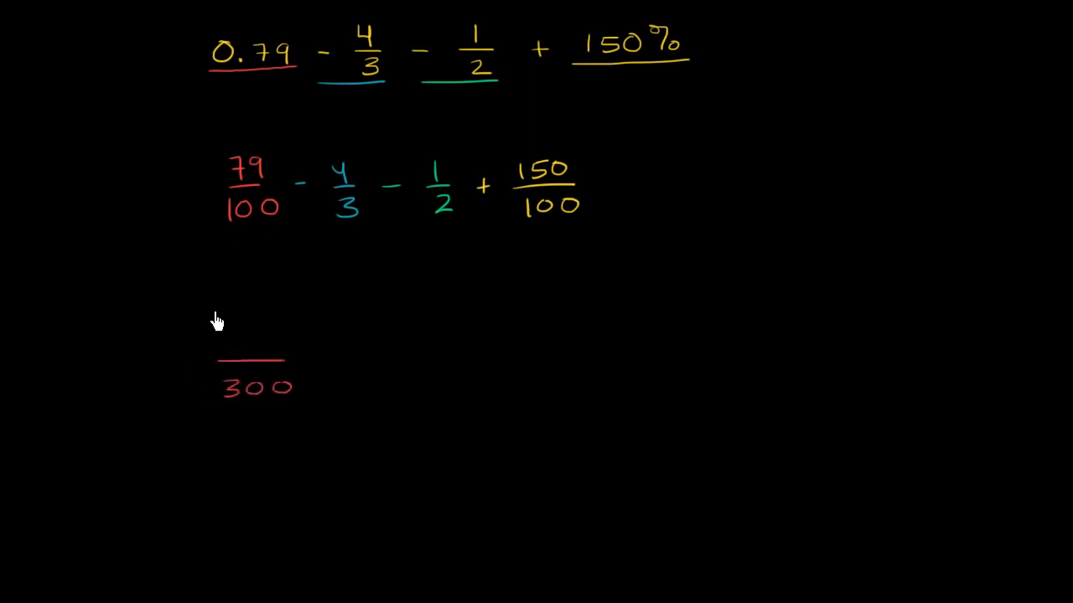
pyautogui.moveTo(224, 397)
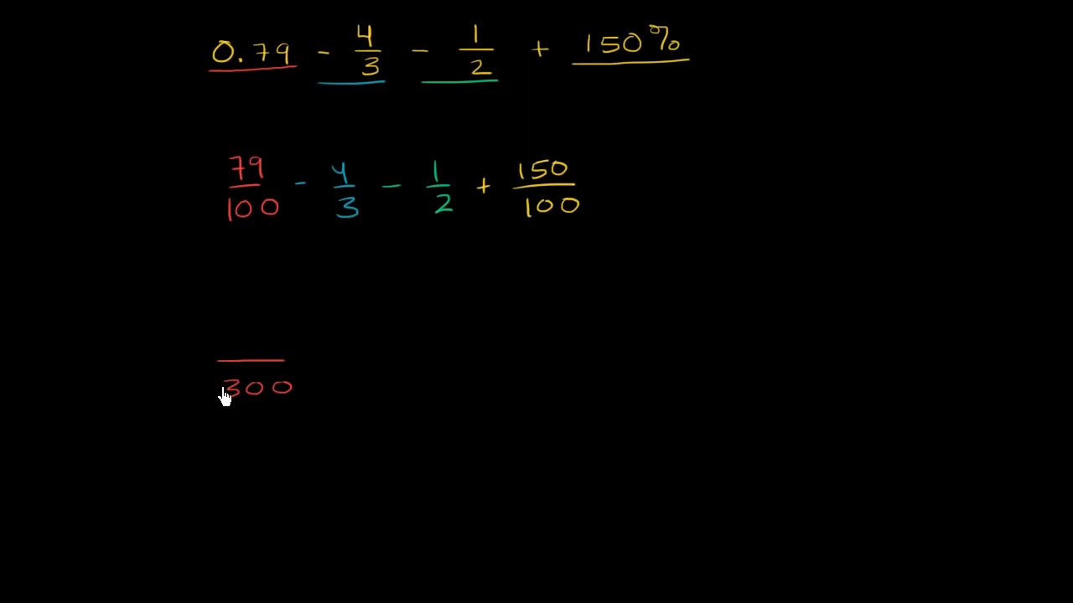
pyautogui.moveTo(237, 394)
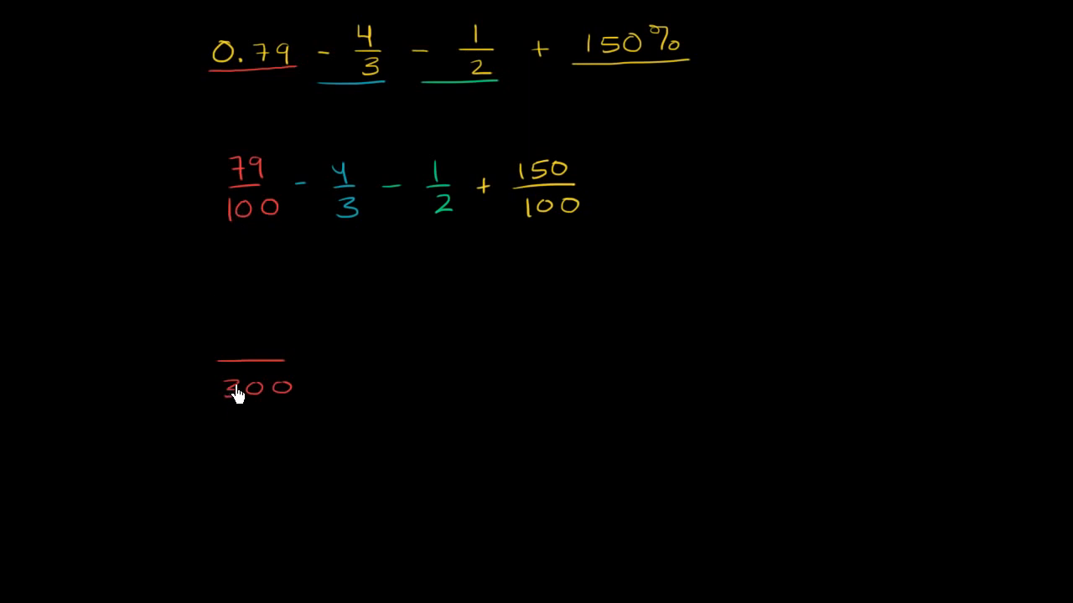
pyautogui.moveTo(237, 168)
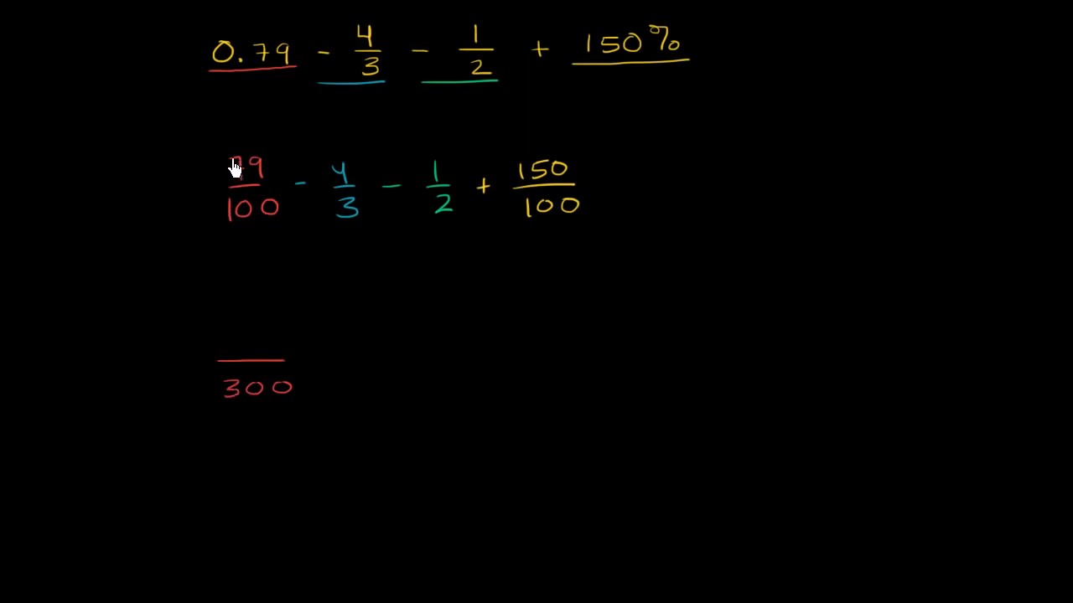
pyautogui.moveTo(237, 168); pyautogui.dragTo(207, 331)
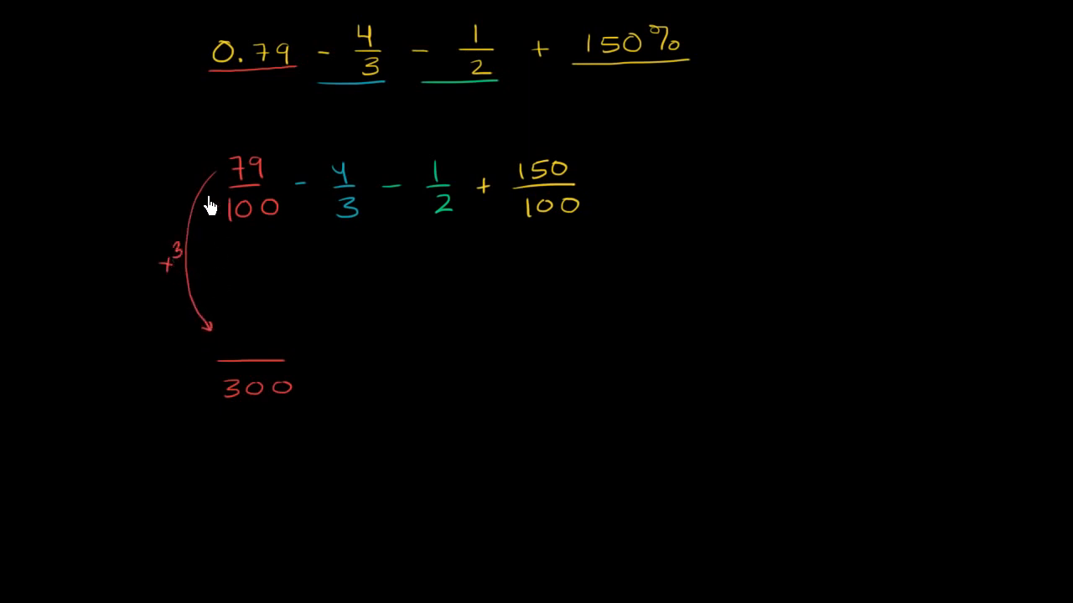
pyautogui.moveTo(211, 334)
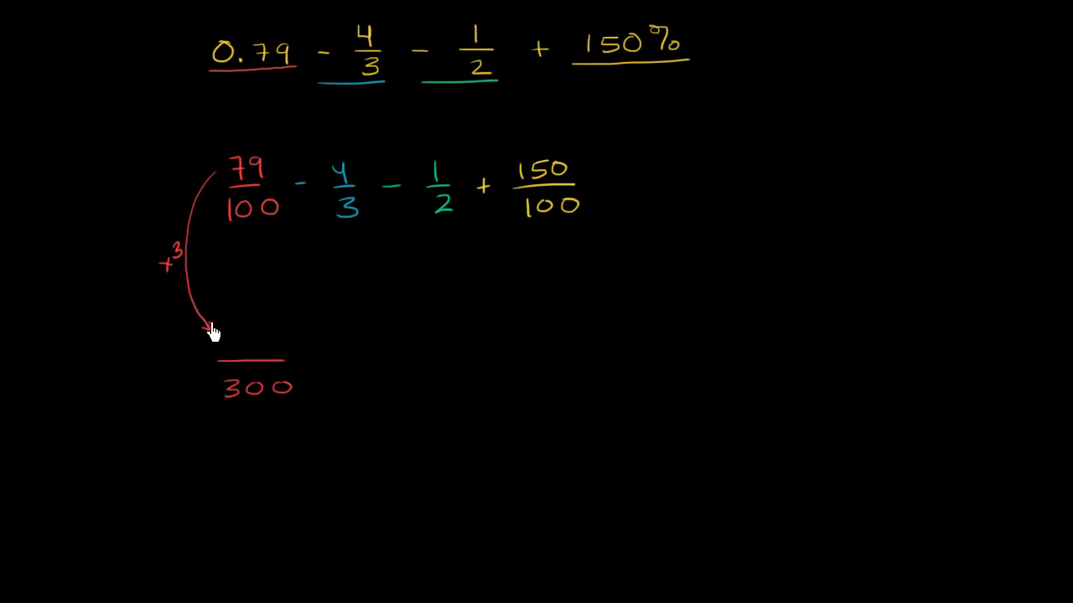
pyautogui.moveTo(208, 329)
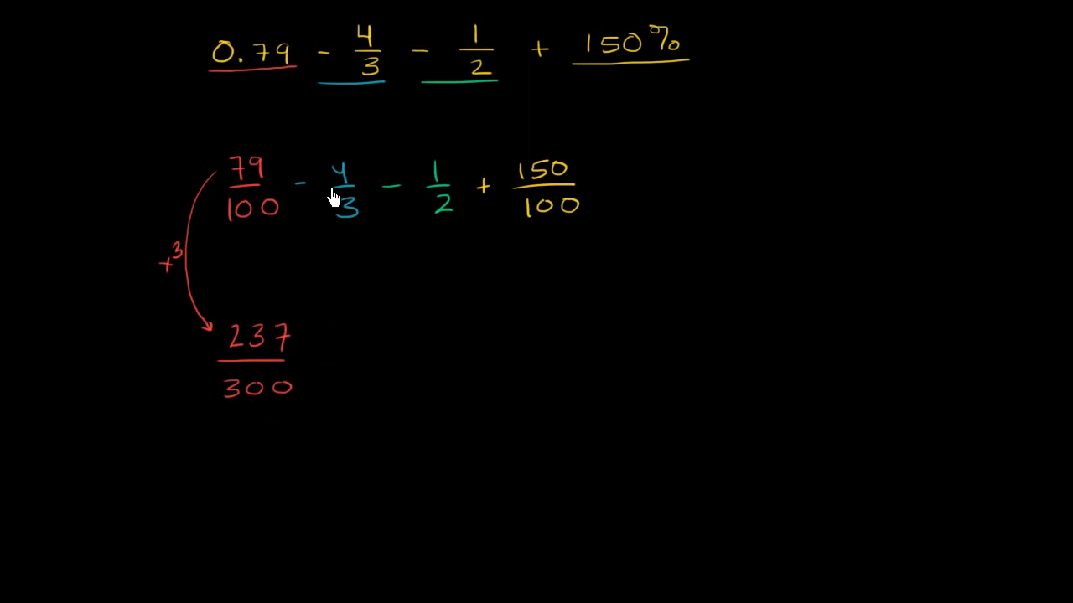
pyautogui.moveTo(335, 194)
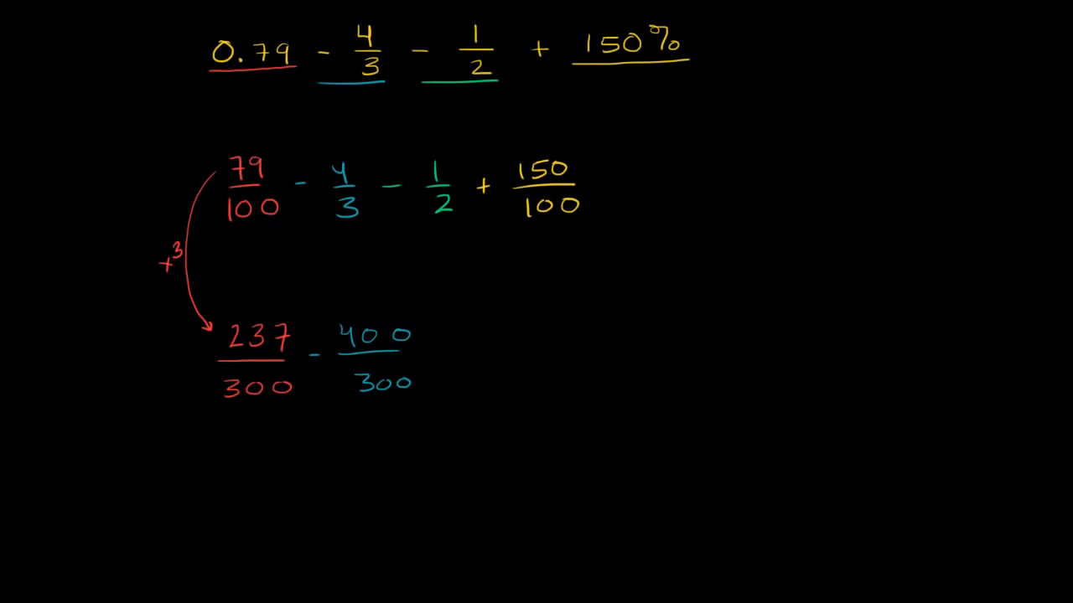
pyautogui.moveTo(498, 339)
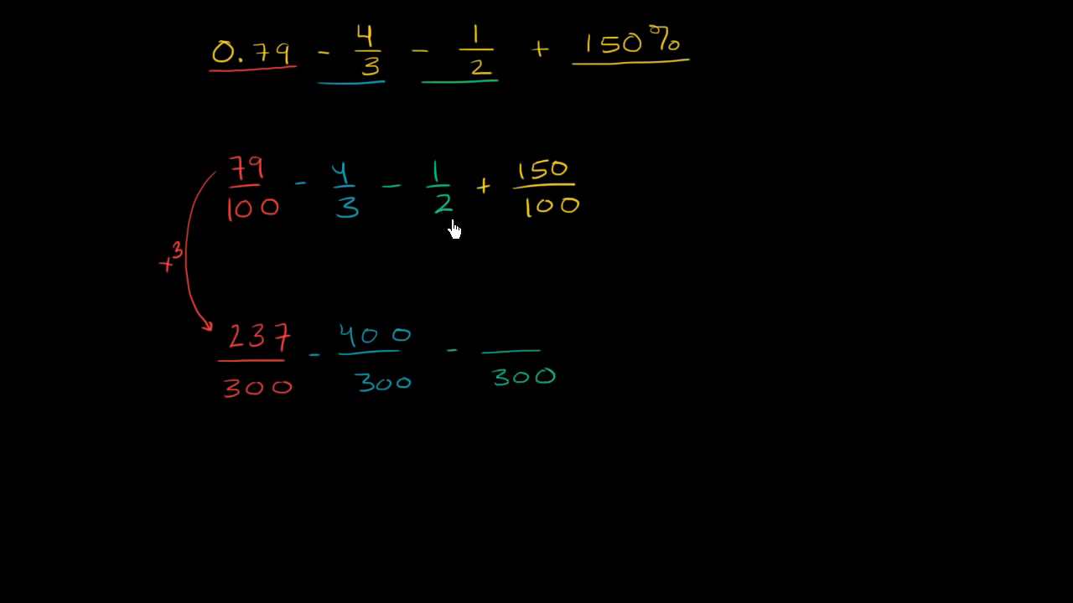
pyautogui.moveTo(482, 344)
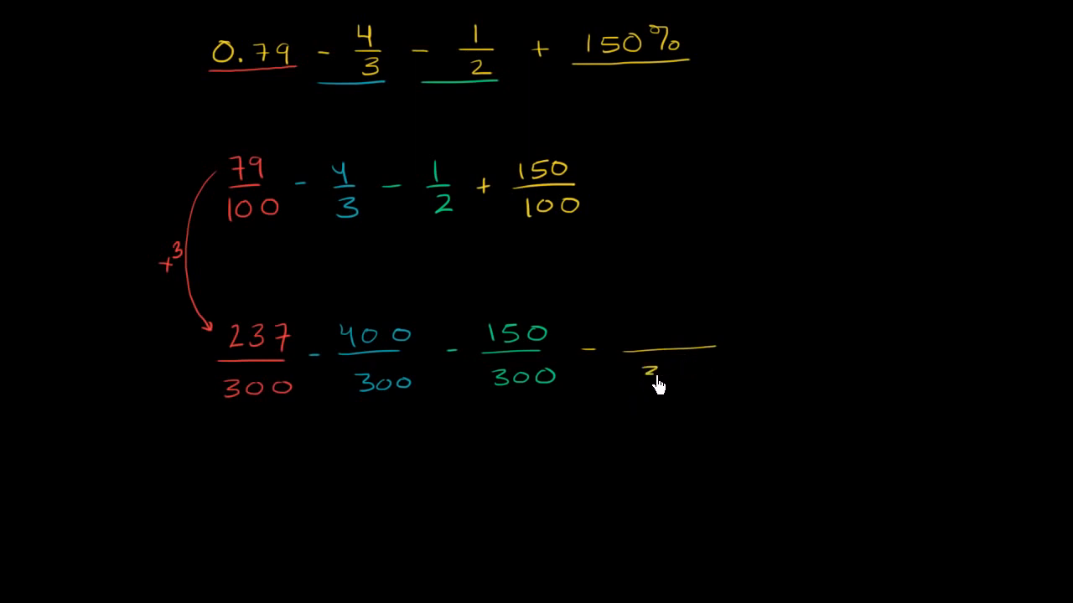
pyautogui.moveTo(670, 377)
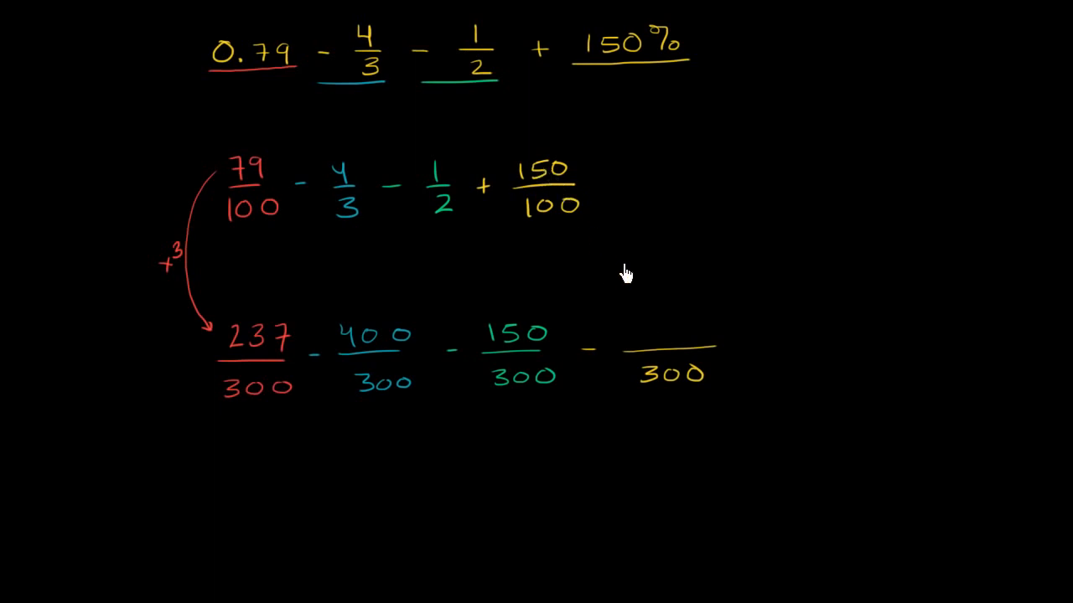
pyautogui.moveTo(650, 336)
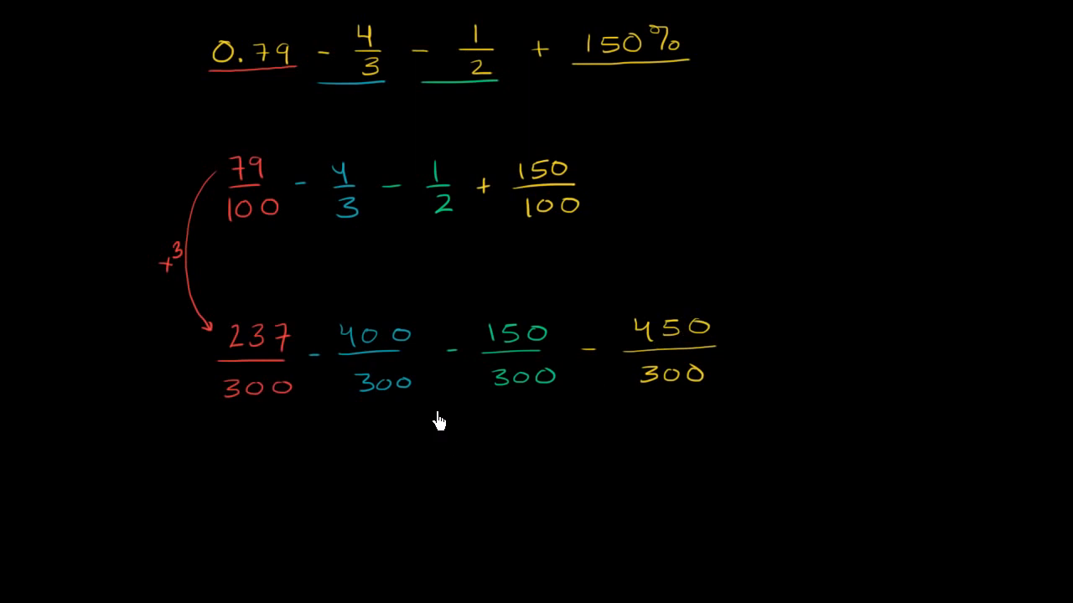
pyautogui.moveTo(605, 357)
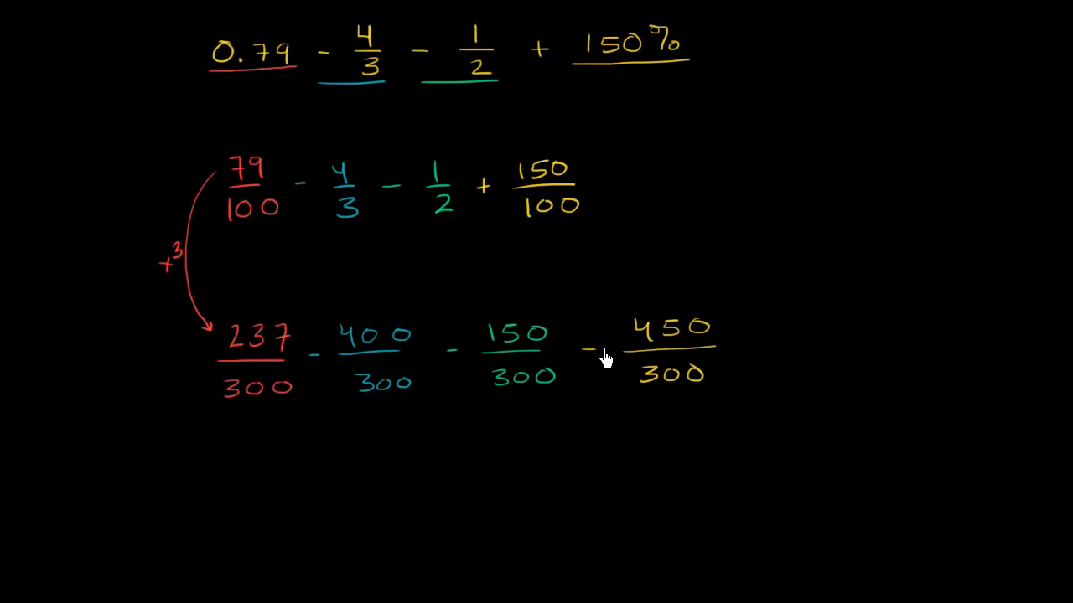
# Step: Scroll the canvas and draw a long fraction bar after the equals sign
pyautogui.scroll(3)
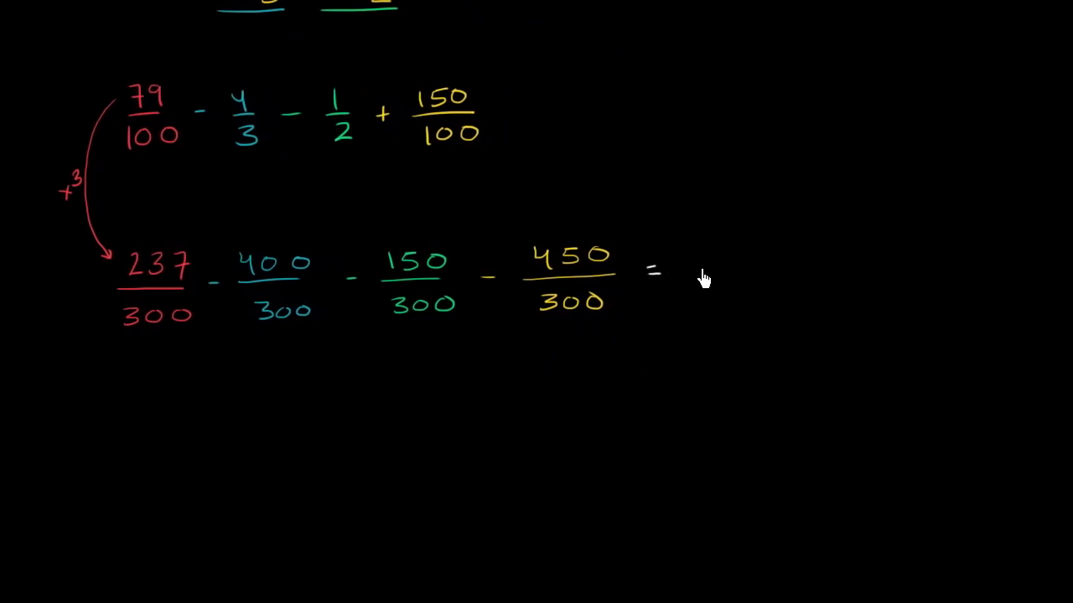
pyautogui.moveTo(708, 270); pyautogui.dragTo(943, 258)
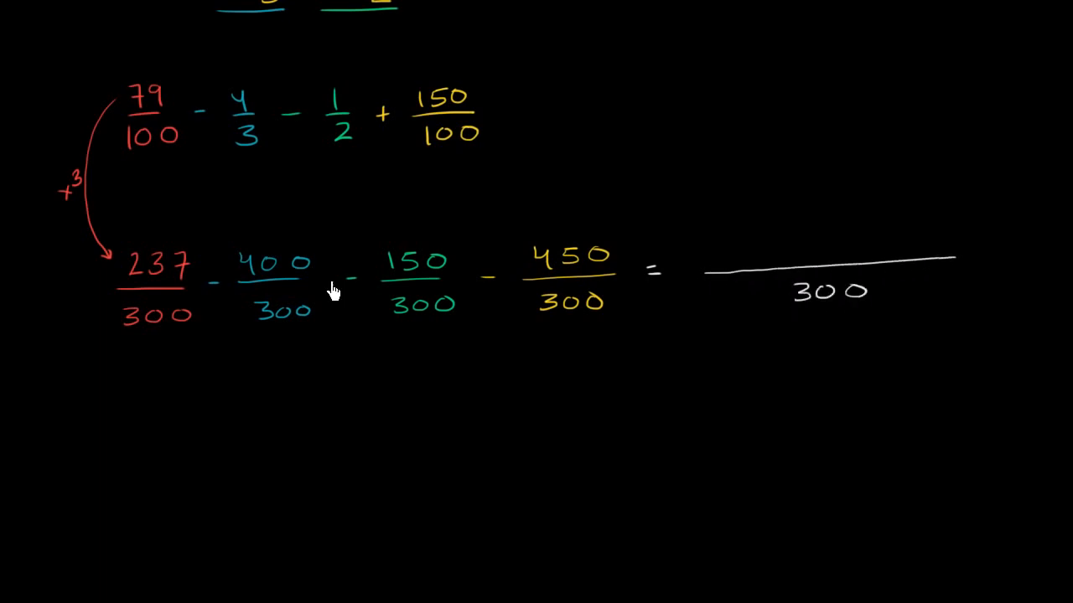
pyautogui.moveTo(700, 266)
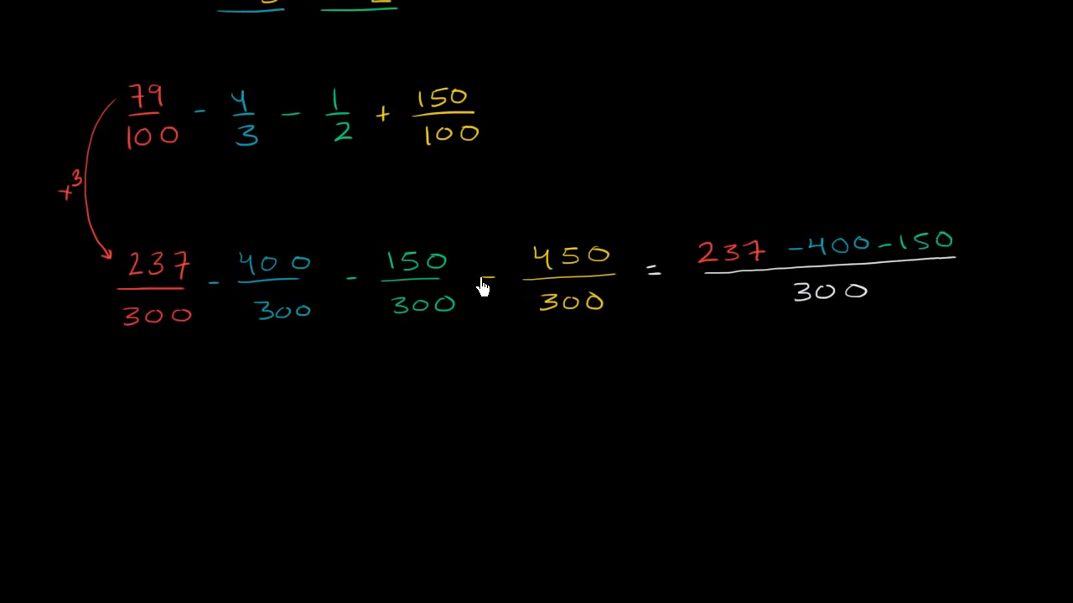
pyautogui.moveTo(491, 284)
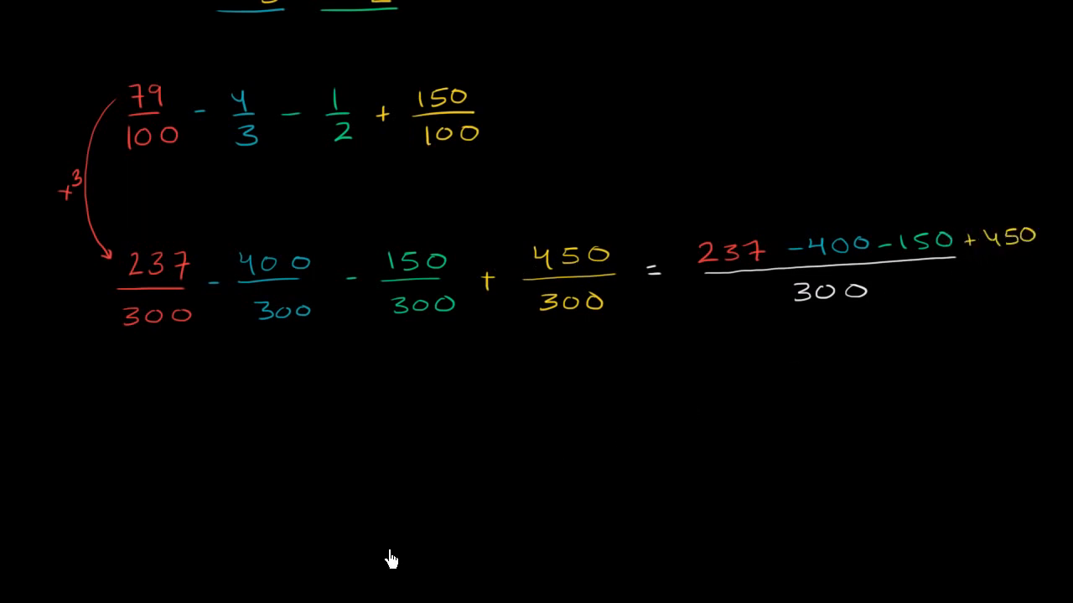
pyautogui.moveTo(788, 270)
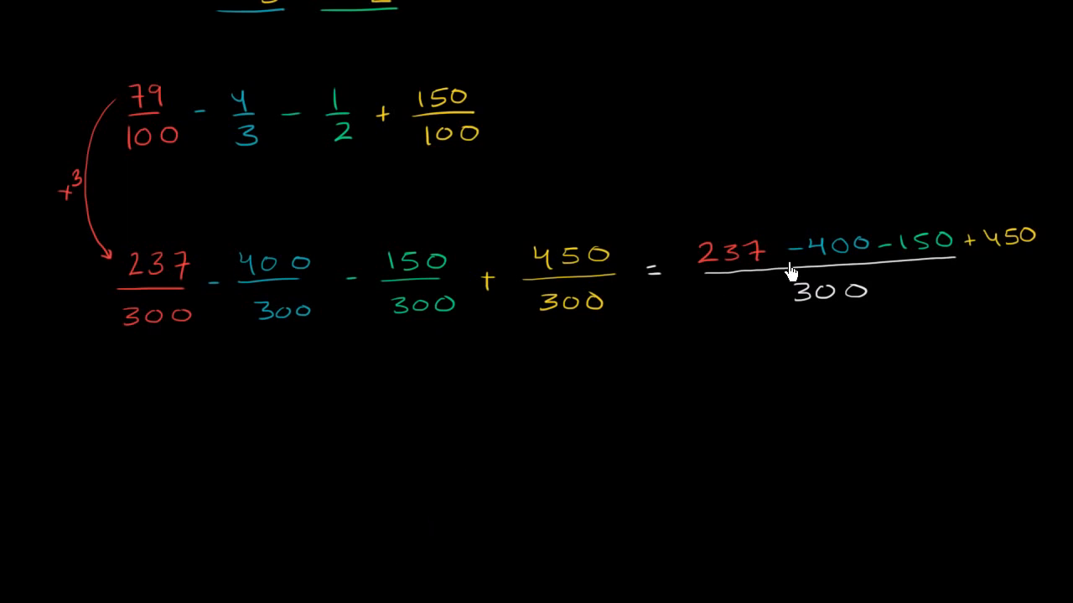
pyautogui.moveTo(789, 272)
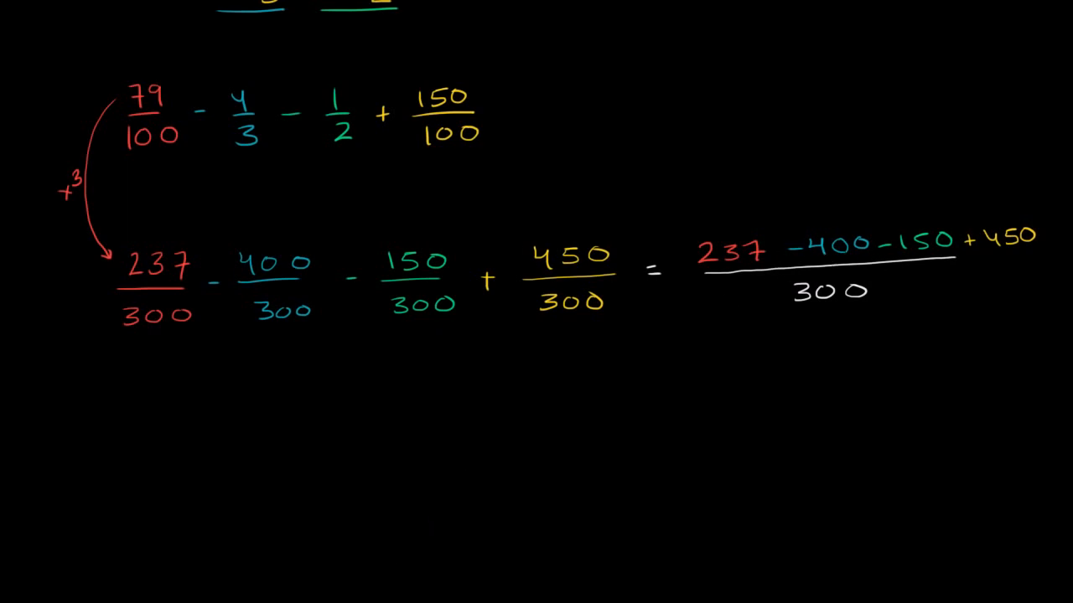
pyautogui.moveTo(931, 260)
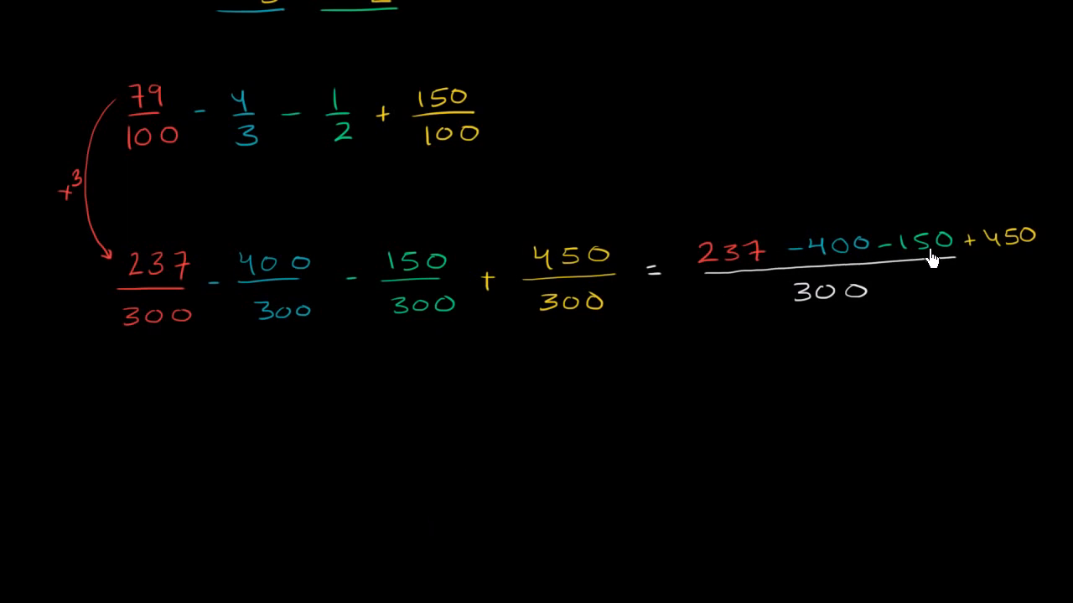
pyautogui.moveTo(803, 258)
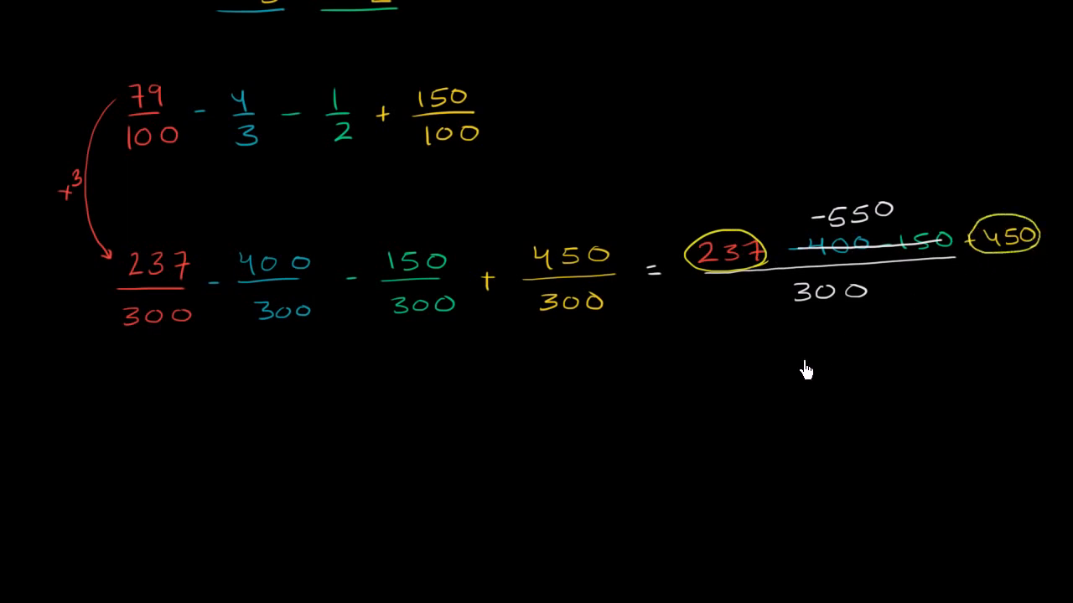
pyautogui.moveTo(798, 342)
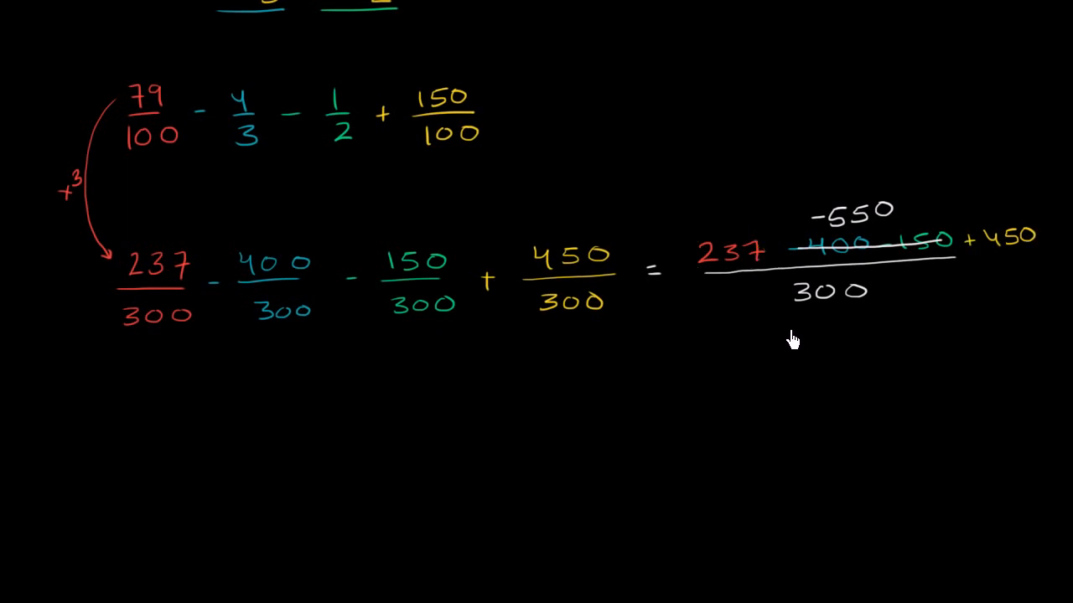
pyautogui.moveTo(1020, 253)
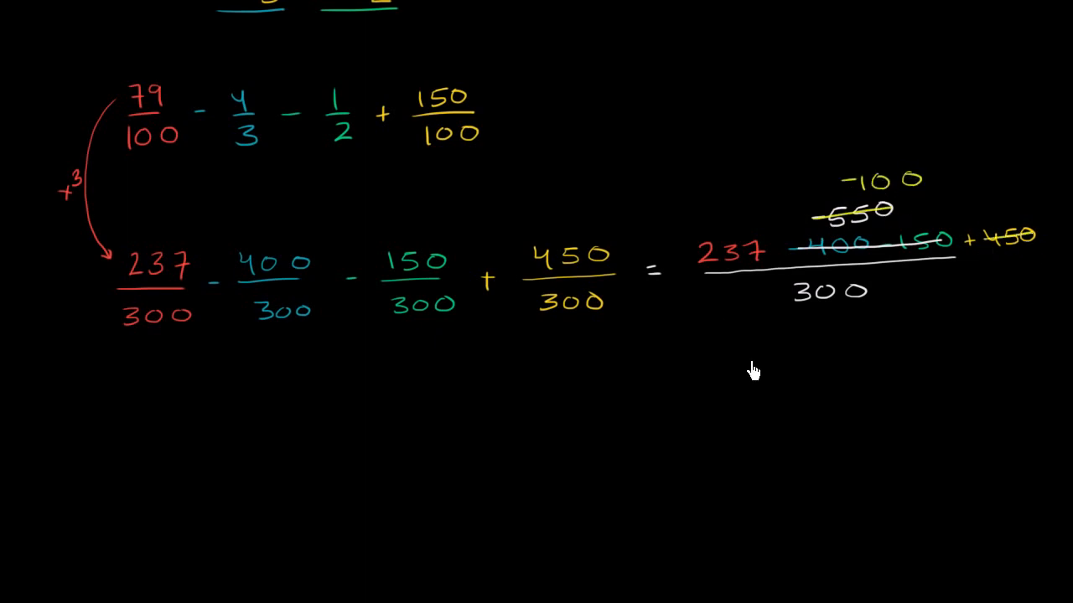
pyautogui.moveTo(861, 194)
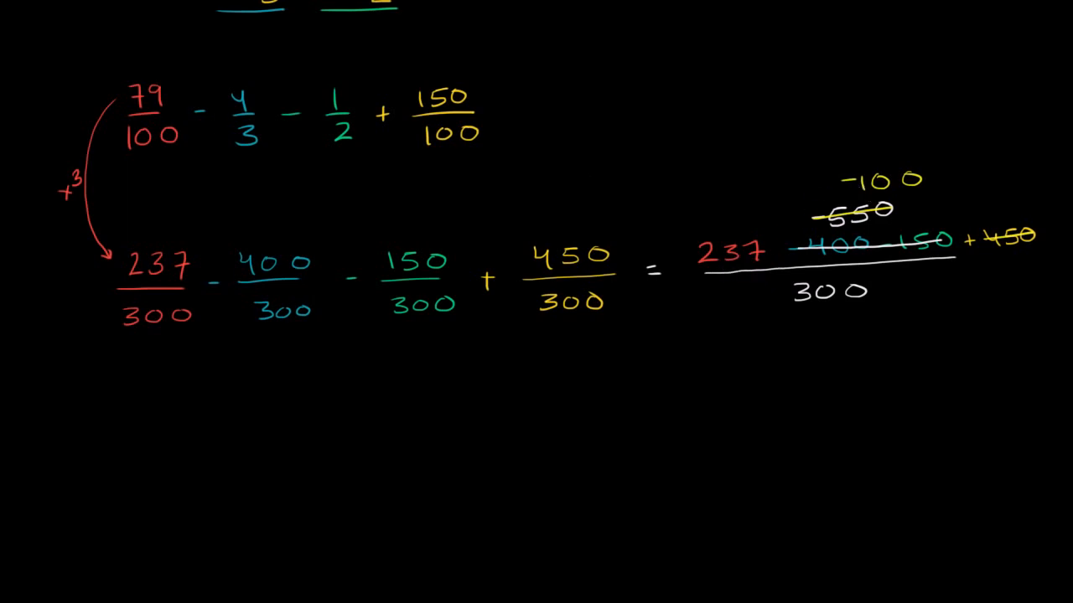
pyautogui.moveTo(342, 441)
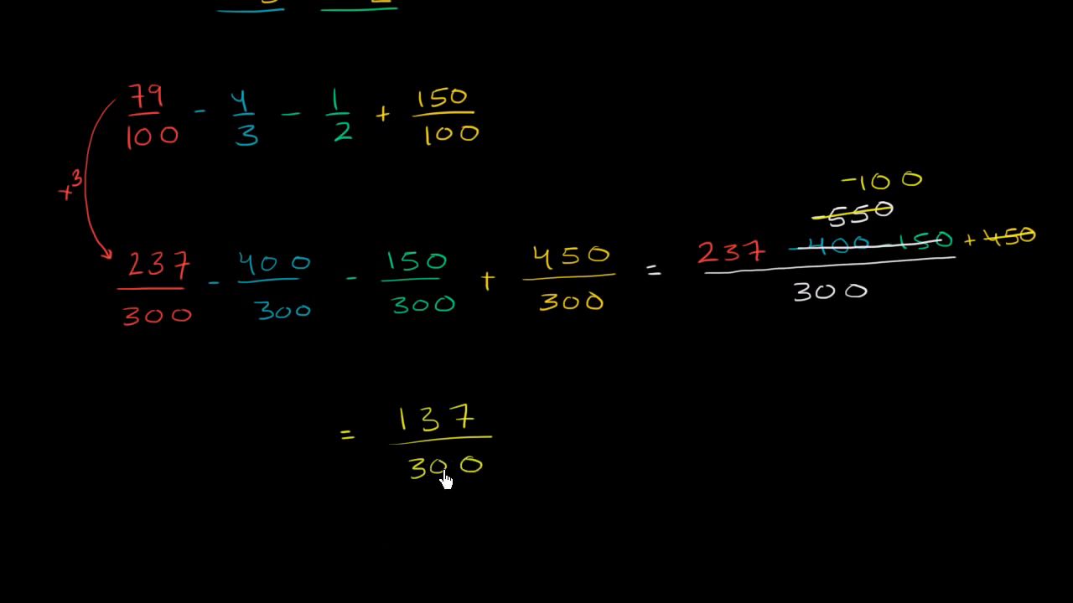
pyautogui.moveTo(427, 426)
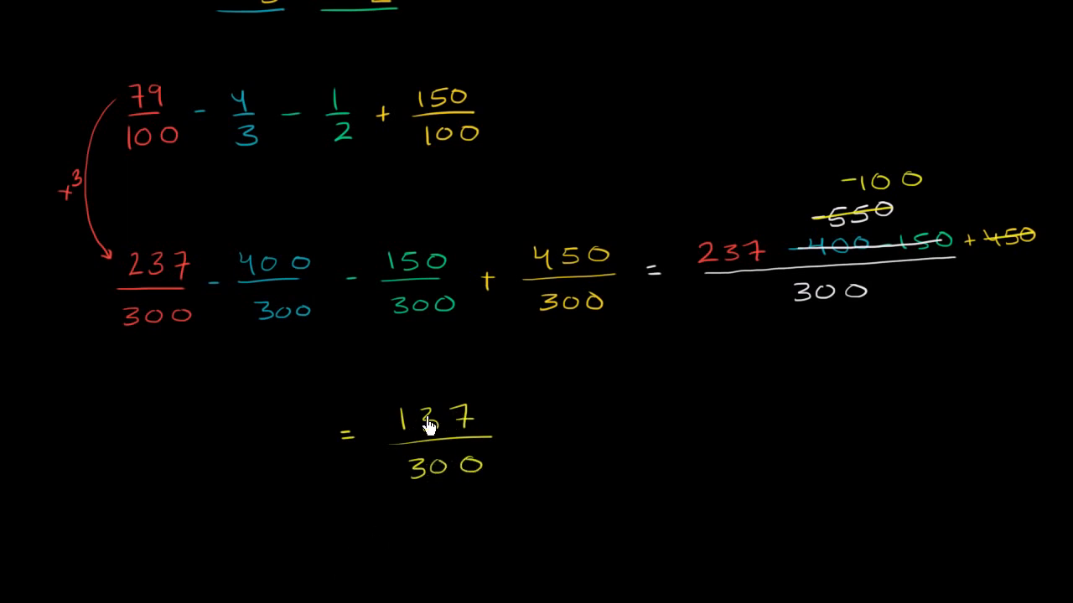
pyautogui.moveTo(375, 437)
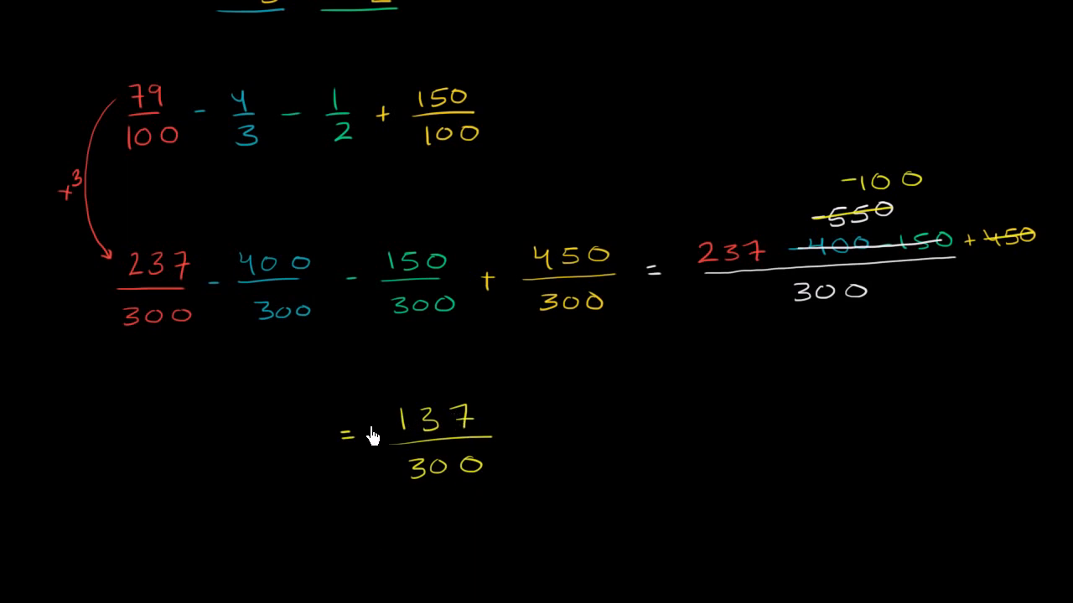